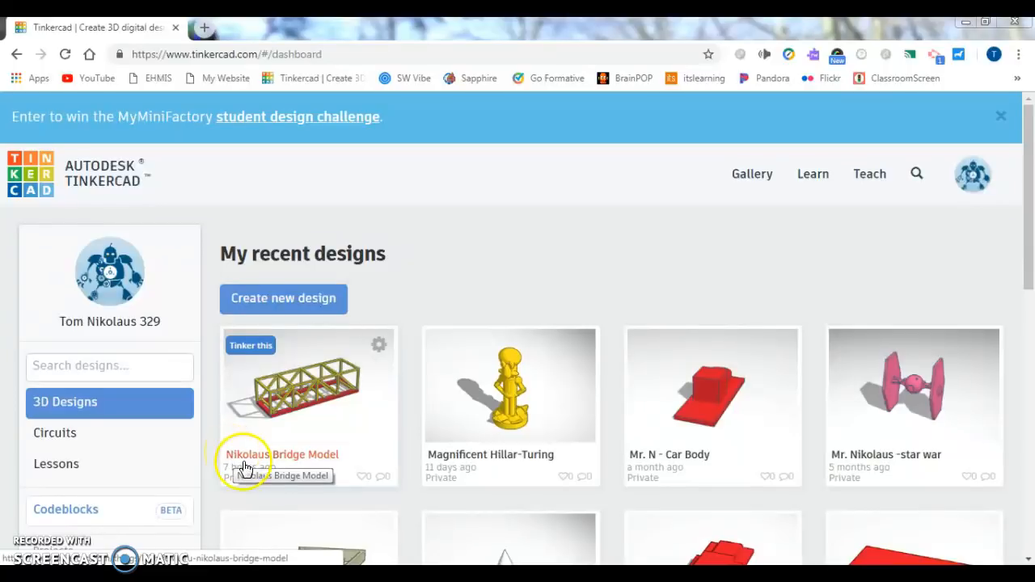
pyautogui.moveTo(433, 311)
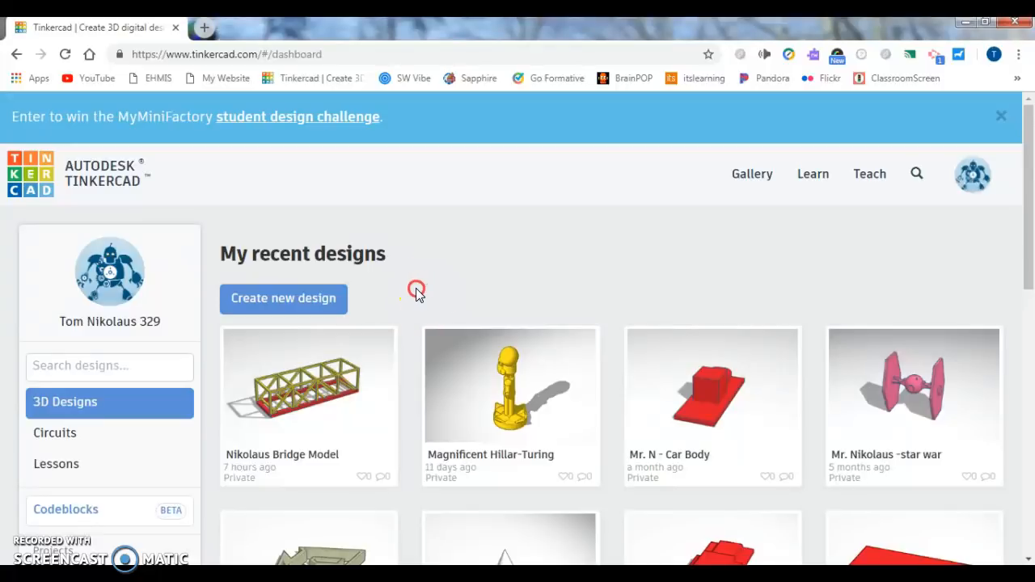
pyautogui.moveTo(601, 358)
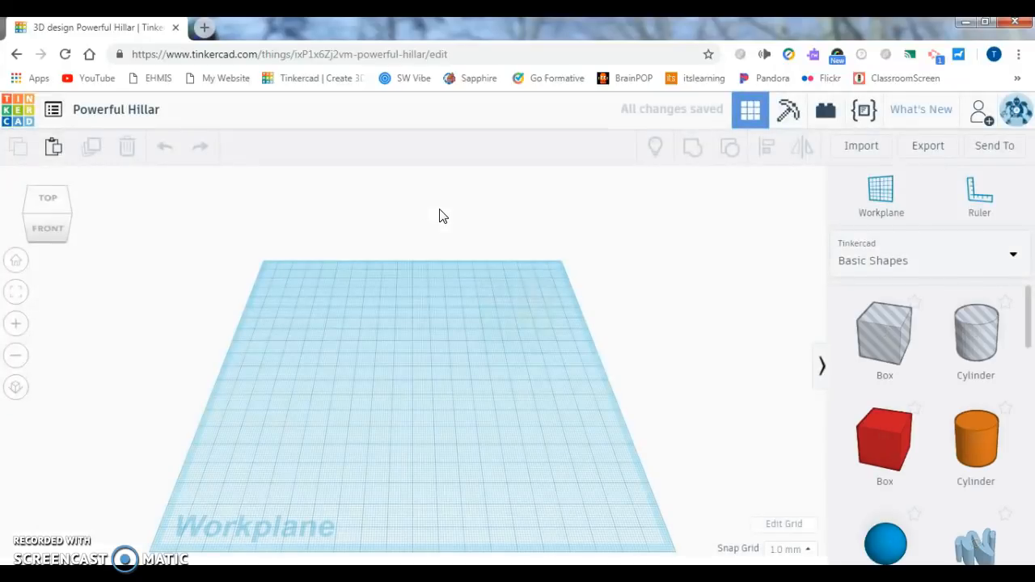
pyautogui.moveTo(115, 109)
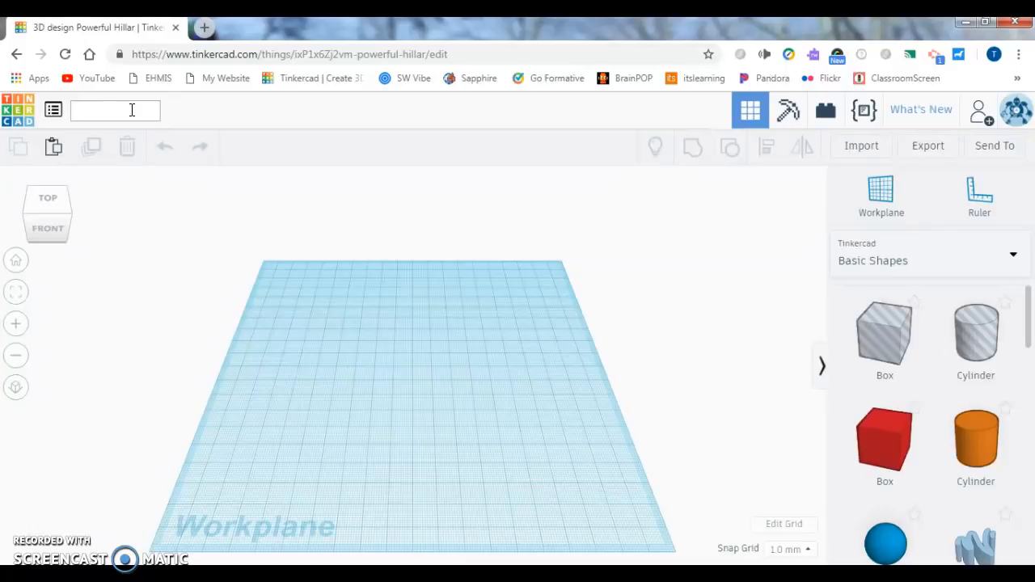
# Rename the design from 'Powerful Hillar' to 'Mr. N Bridge Model'.
pyautogui.write('Mr. N')
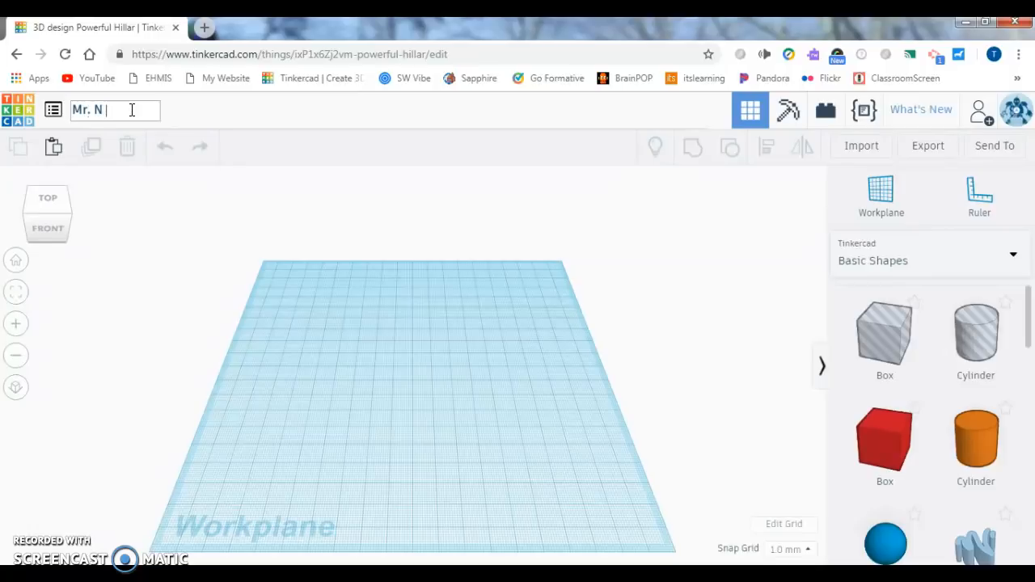
pyautogui.write('Bridge Model')
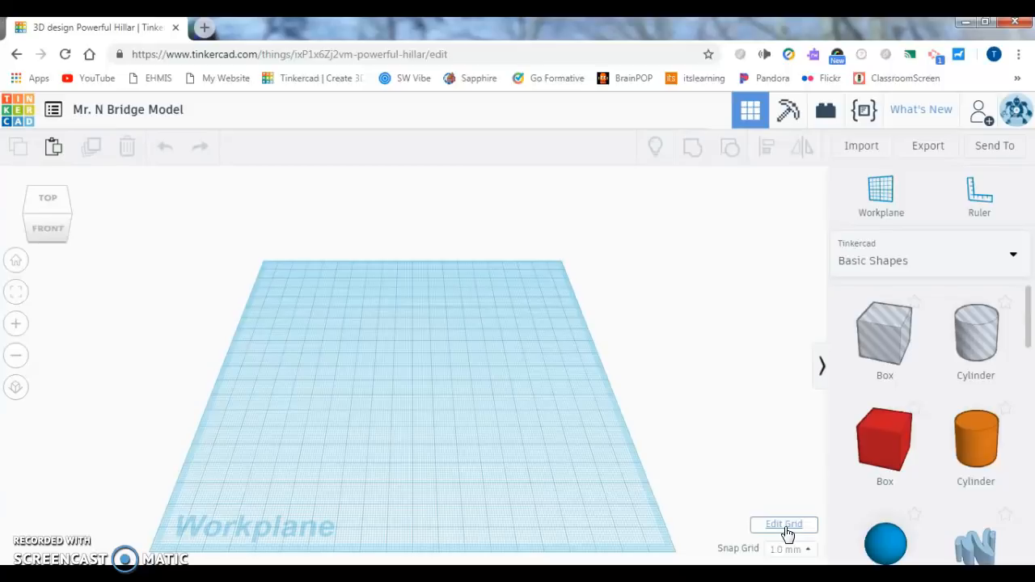
# Set the workplane grid to inches, 2.5 wide by 8 long, and update it.
pyautogui.click(783, 524)
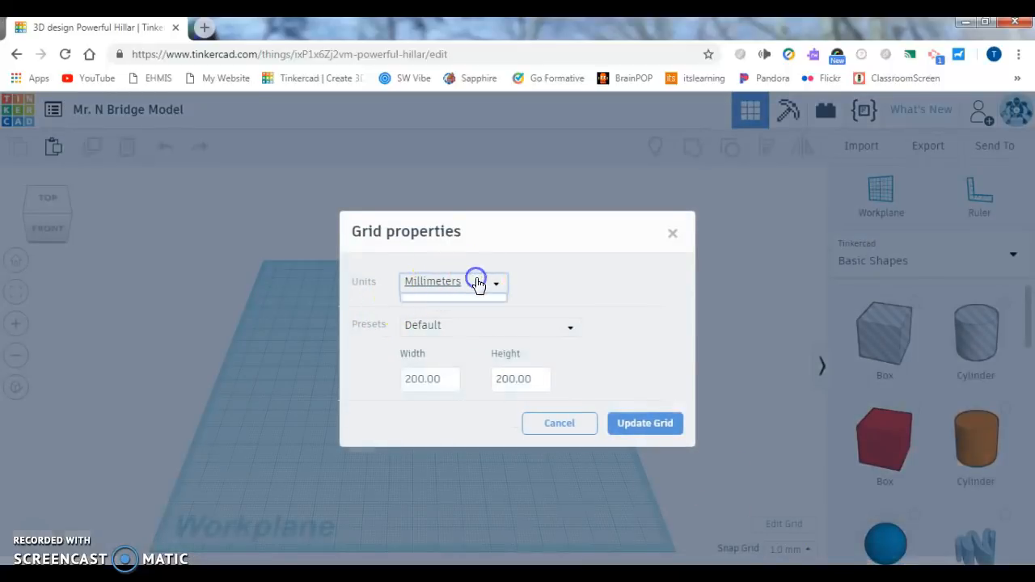
pyautogui.click(451, 282)
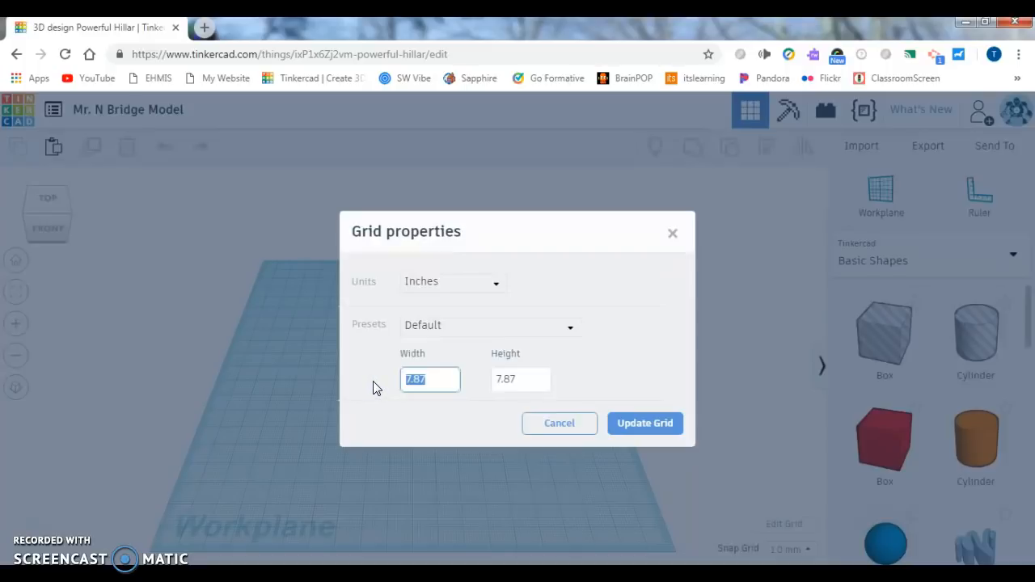
pyautogui.moveTo(380, 386)
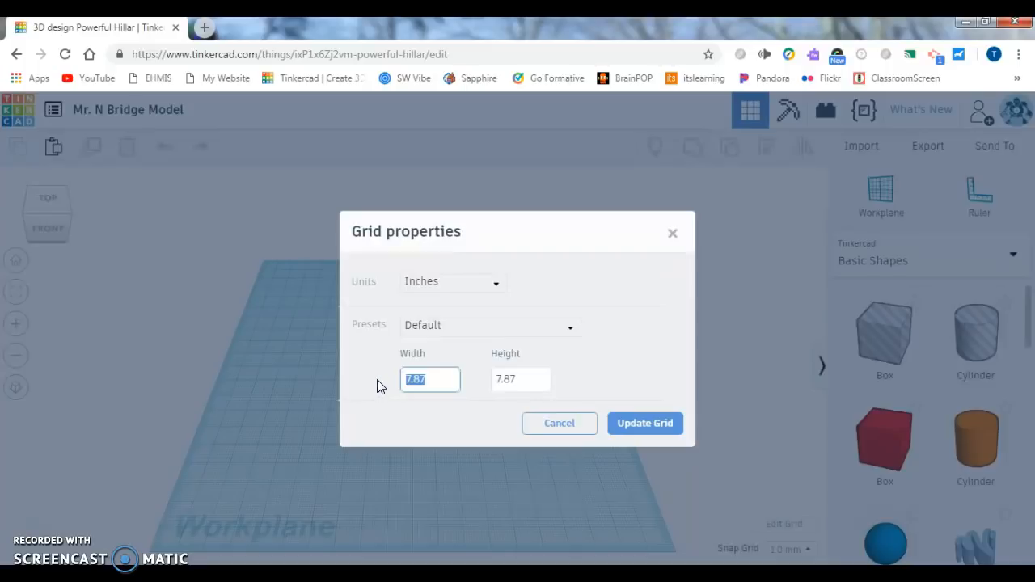
pyautogui.write('2.50')
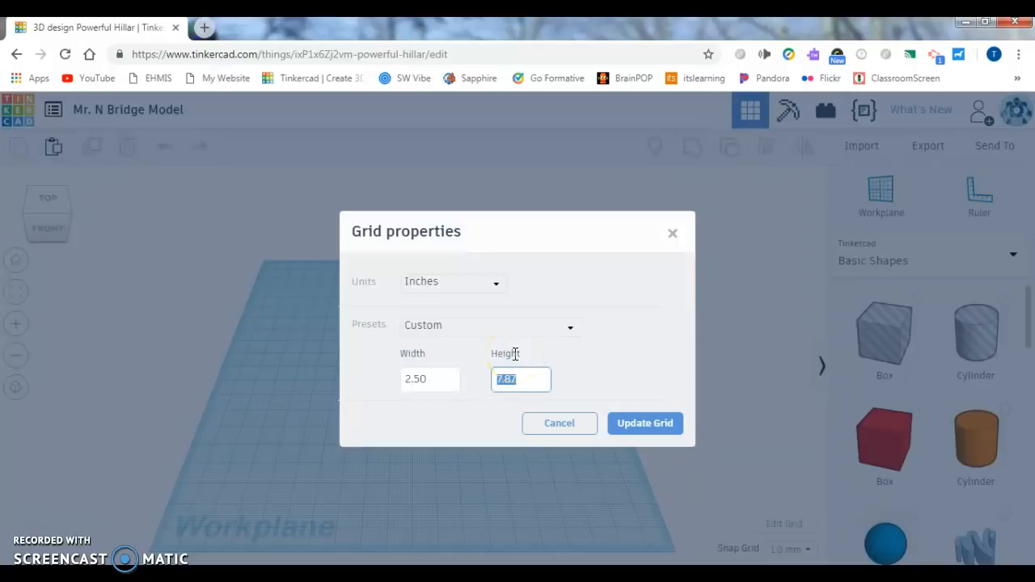
pyautogui.write('8')
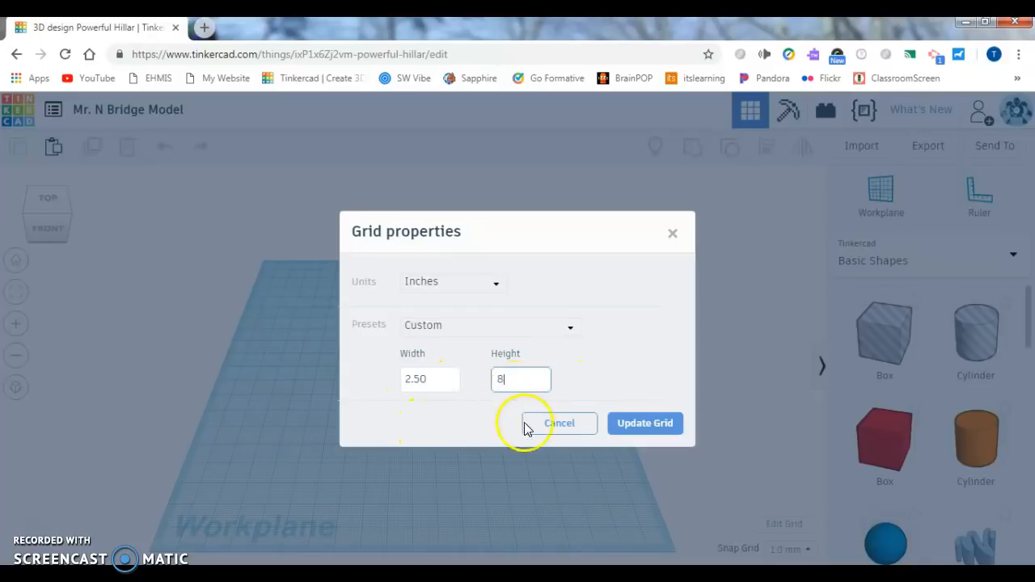
pyautogui.click(645, 423)
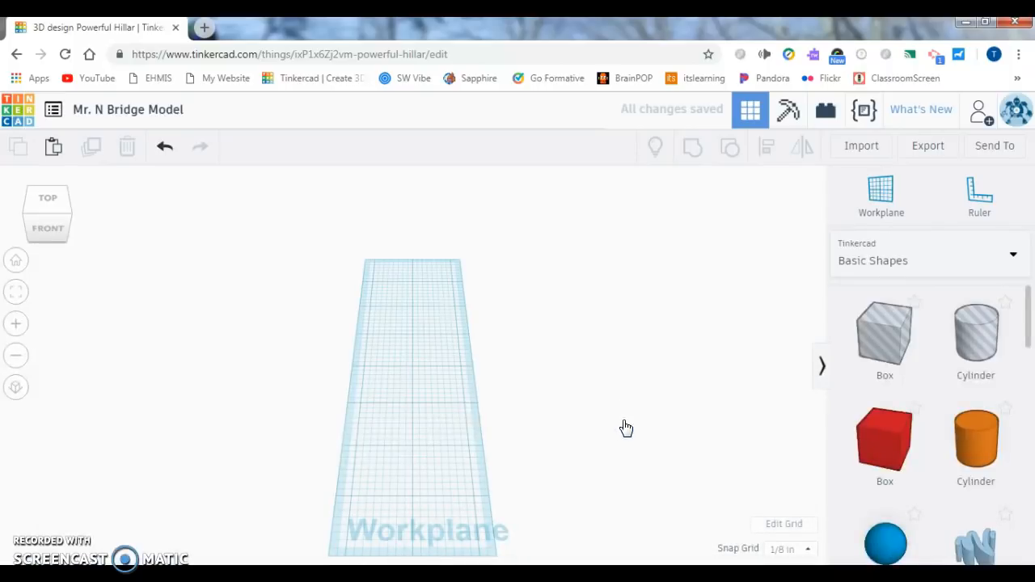
pyautogui.moveTo(627, 427); pyautogui.dragTo(548, 404)
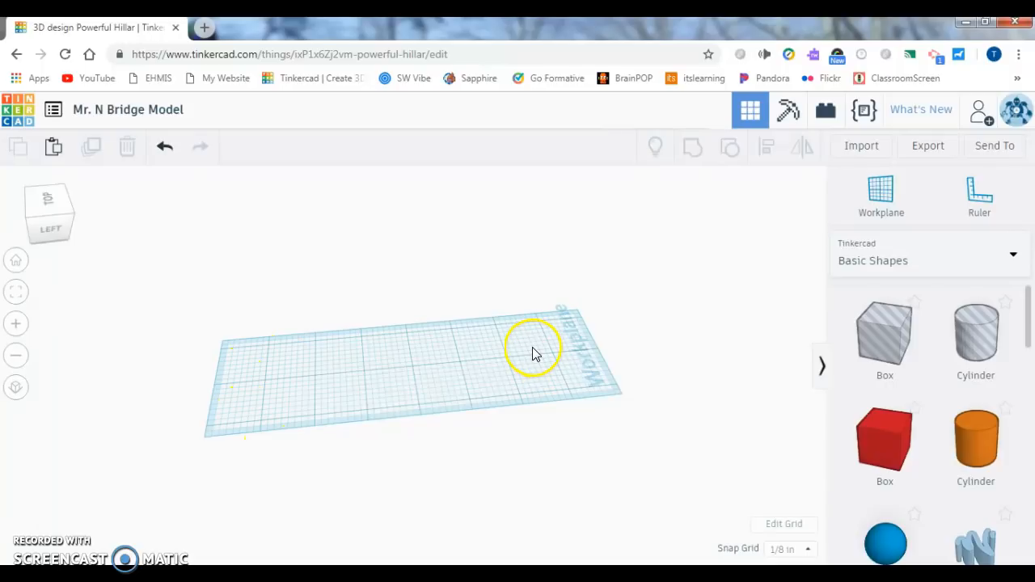
pyautogui.moveTo(524, 327)
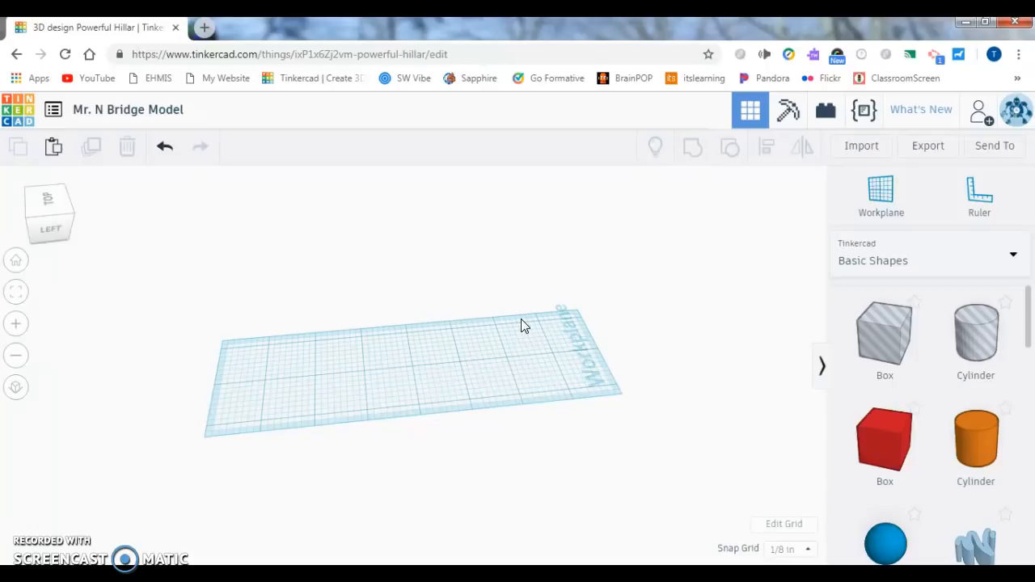
pyautogui.click(503, 349)
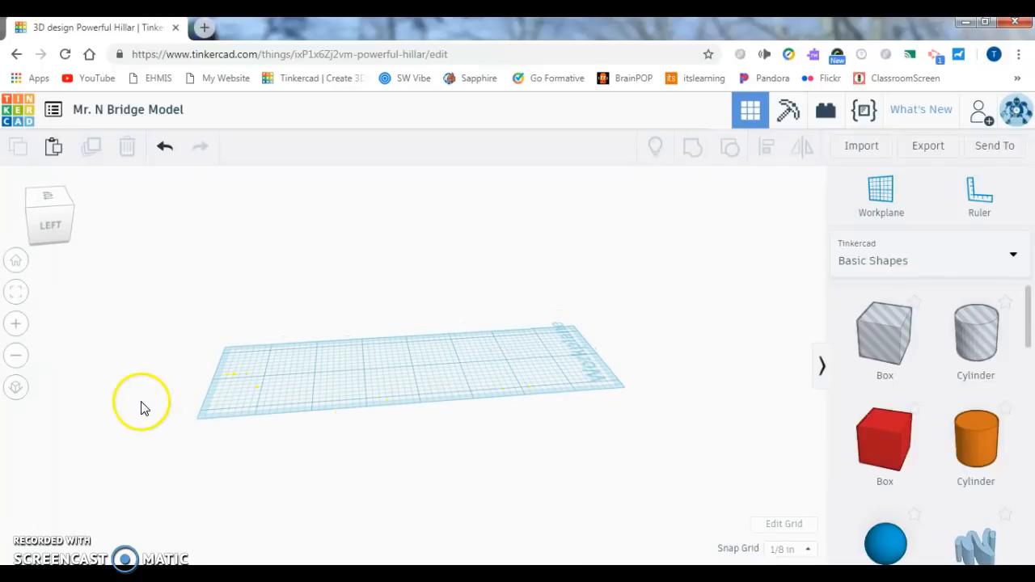
pyautogui.moveTo(466, 393)
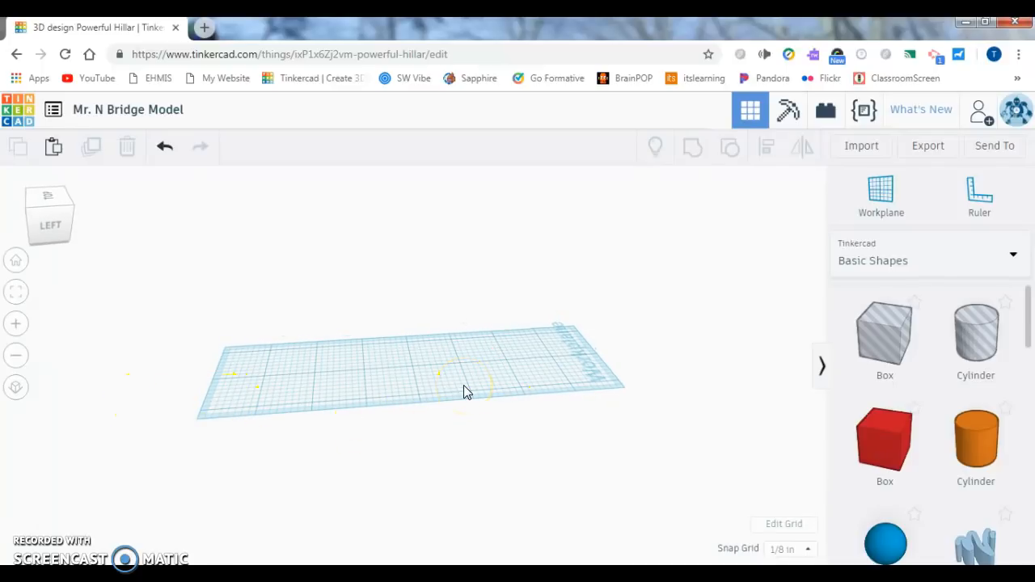
pyautogui.moveTo(339, 419)
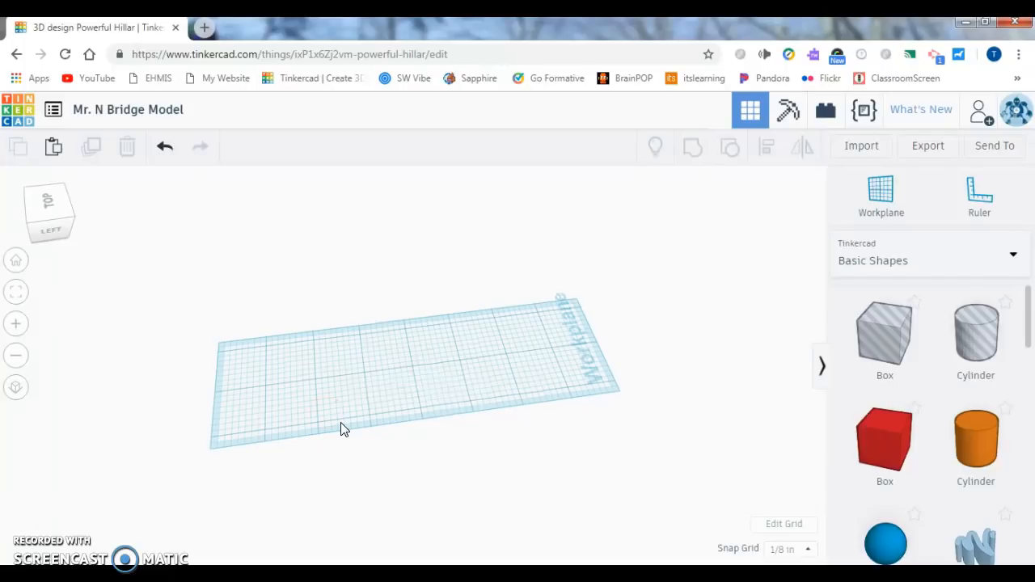
pyautogui.moveTo(396, 437)
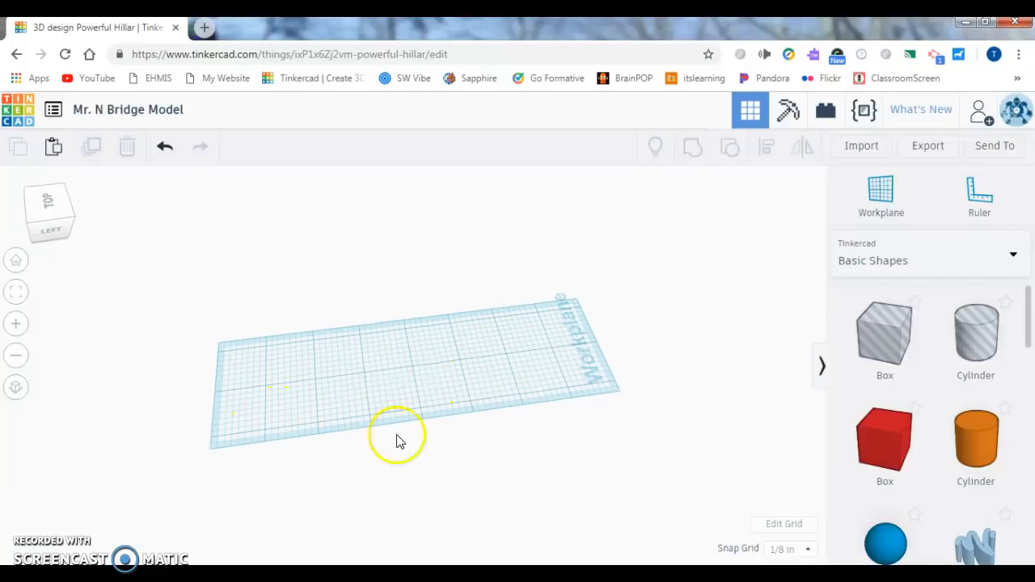
pyautogui.moveTo(453, 364)
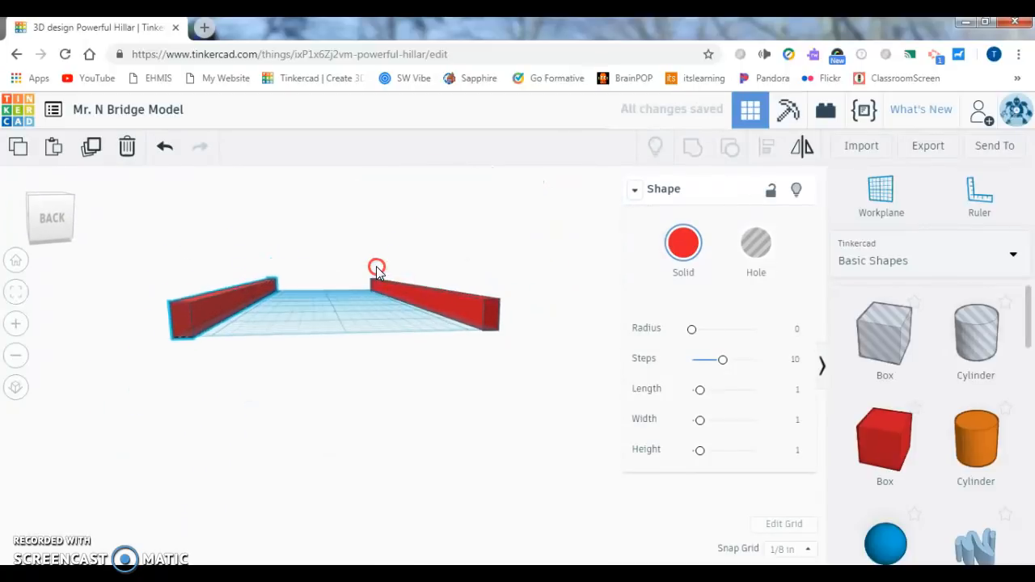
# Orbit around the two red rails to inspect them from several angles.
pyautogui.moveTo(376, 268); pyautogui.dragTo(402, 256)
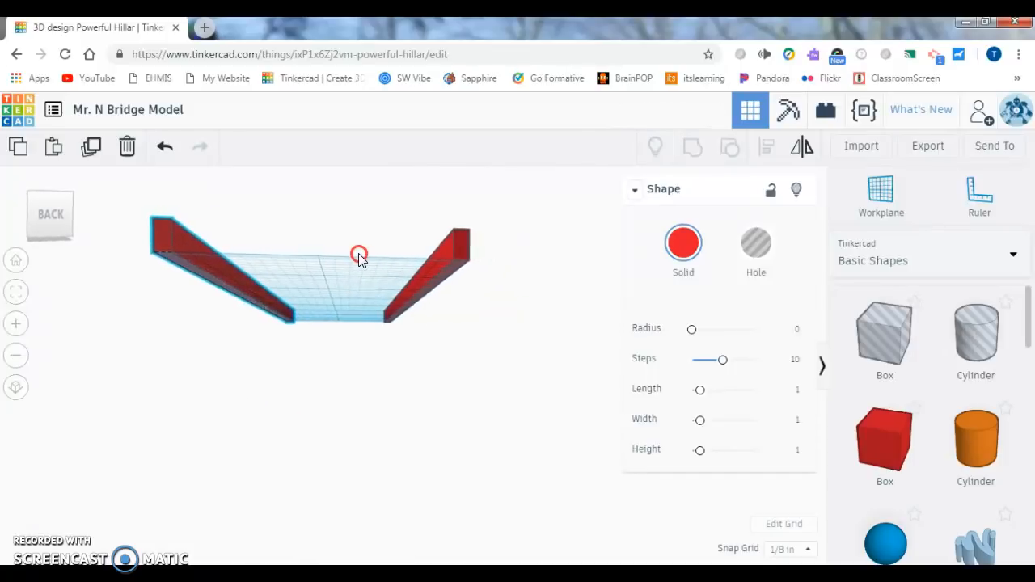
pyautogui.moveTo(359, 254); pyautogui.dragTo(486, 302)
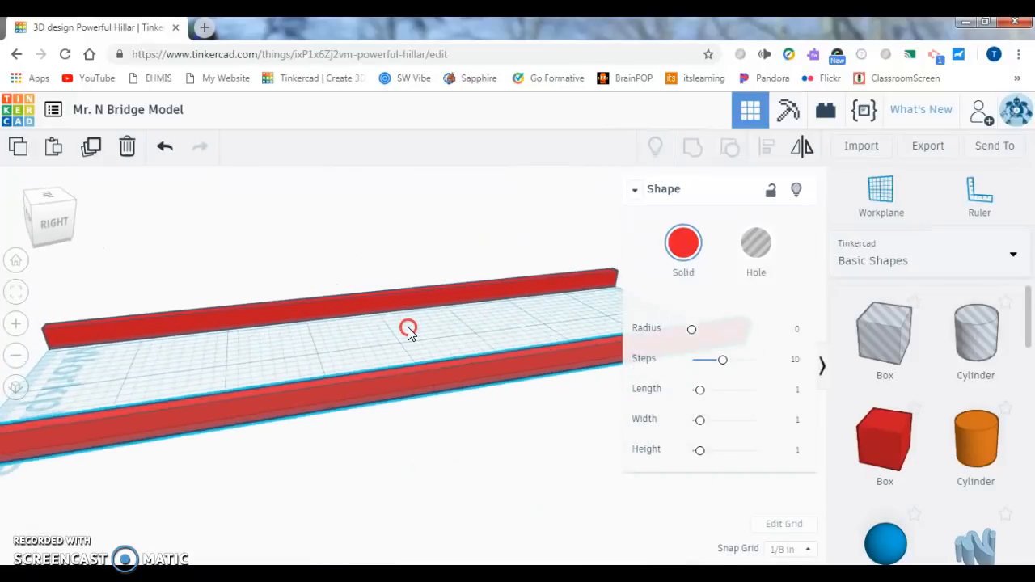
pyautogui.moveTo(408, 329); pyautogui.dragTo(219, 339)
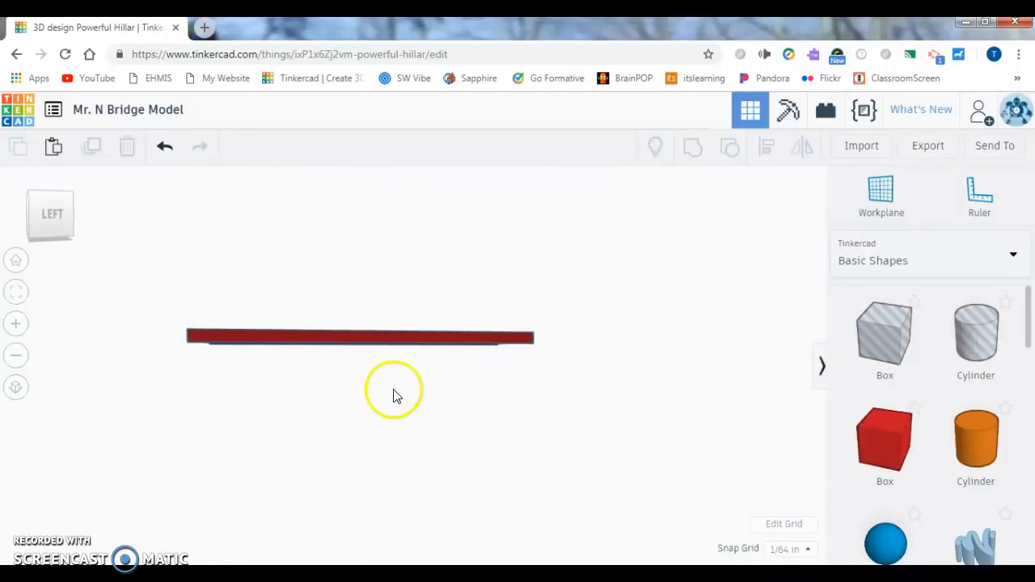
pyautogui.moveTo(352, 359)
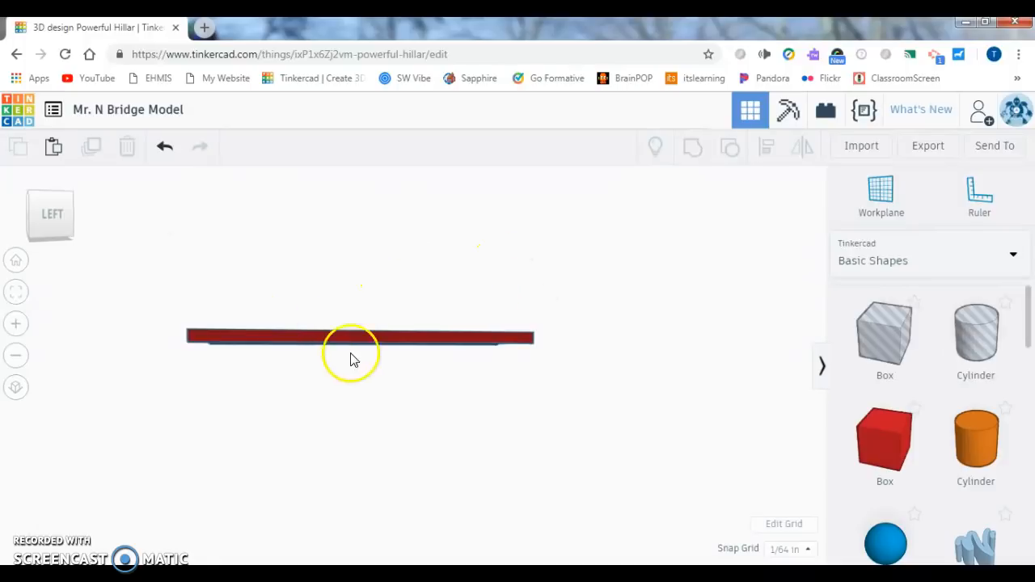
pyautogui.moveTo(352, 360); pyautogui.dragTo(418, 314)
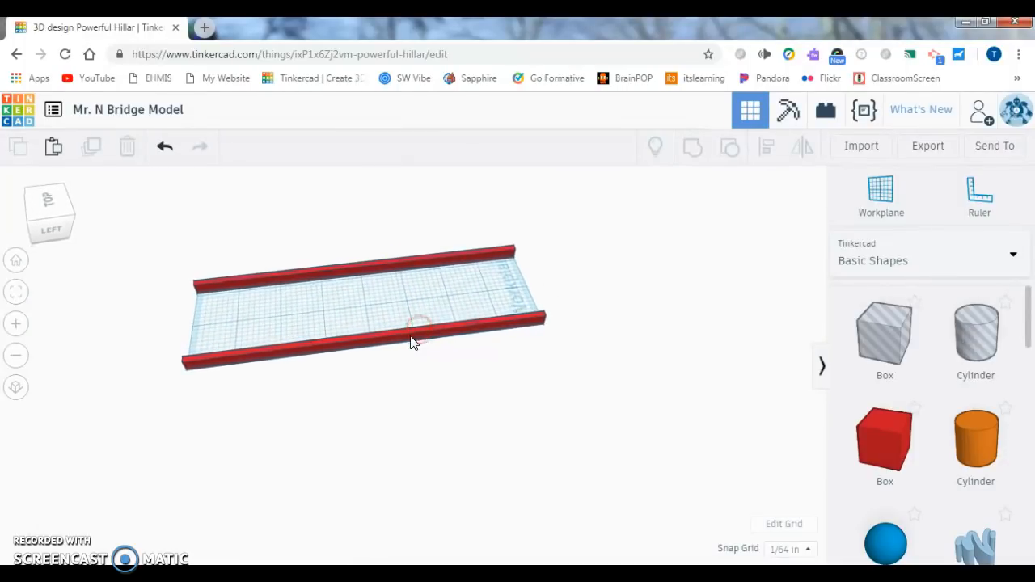
# Pick the red Box from Basic Shapes to add it beside the rails.
pyautogui.click(881, 194)
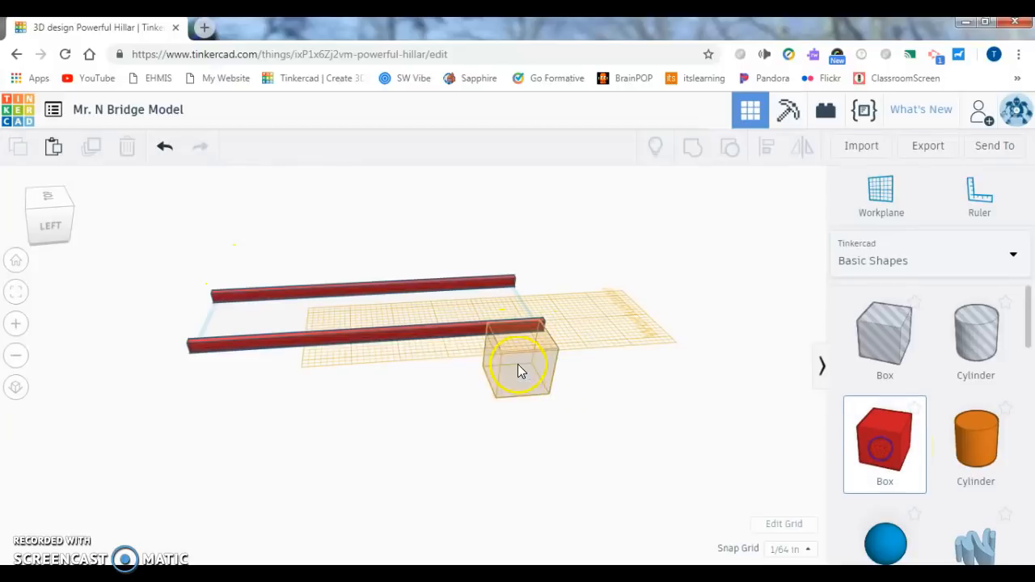
# Drop the new box onto the workplane and color it yellow.
pyautogui.click(517, 364)
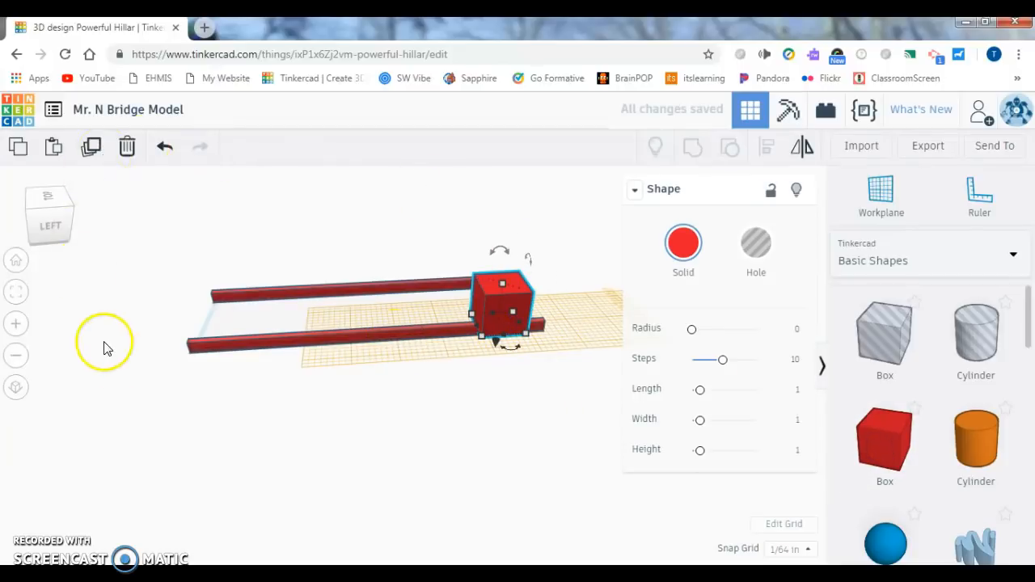
pyautogui.moveTo(408, 360)
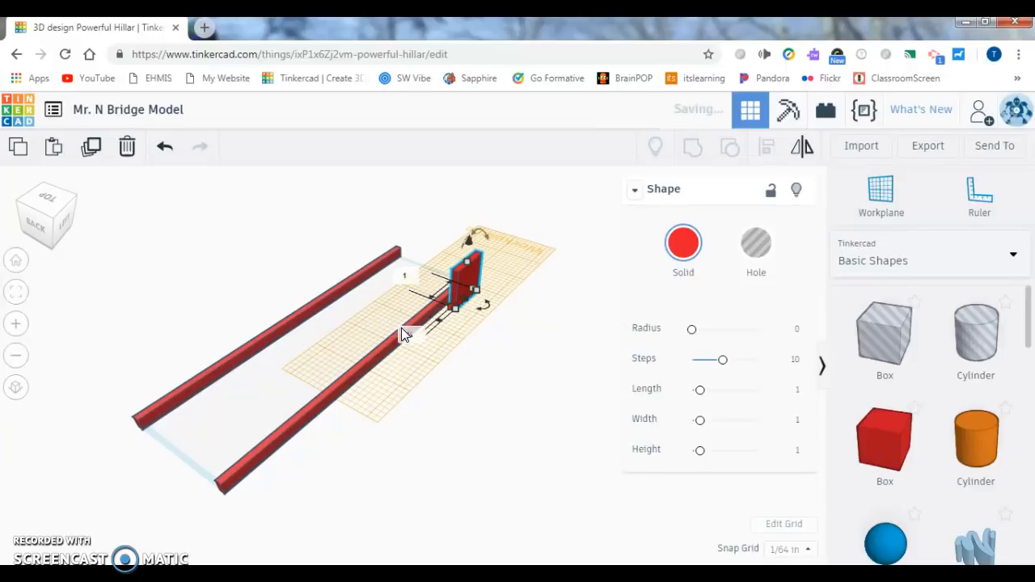
pyautogui.click(684, 242)
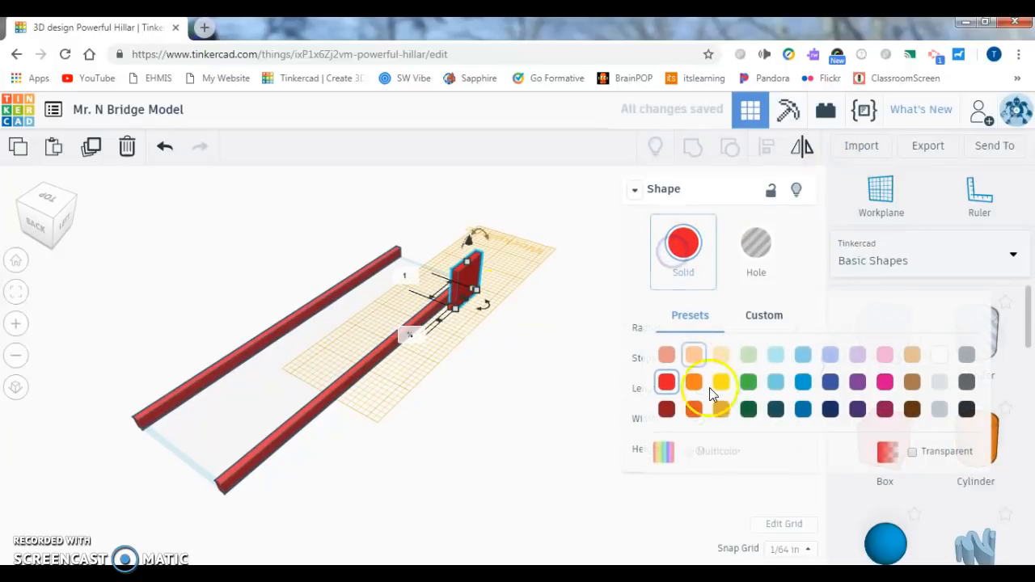
pyautogui.click(720, 382)
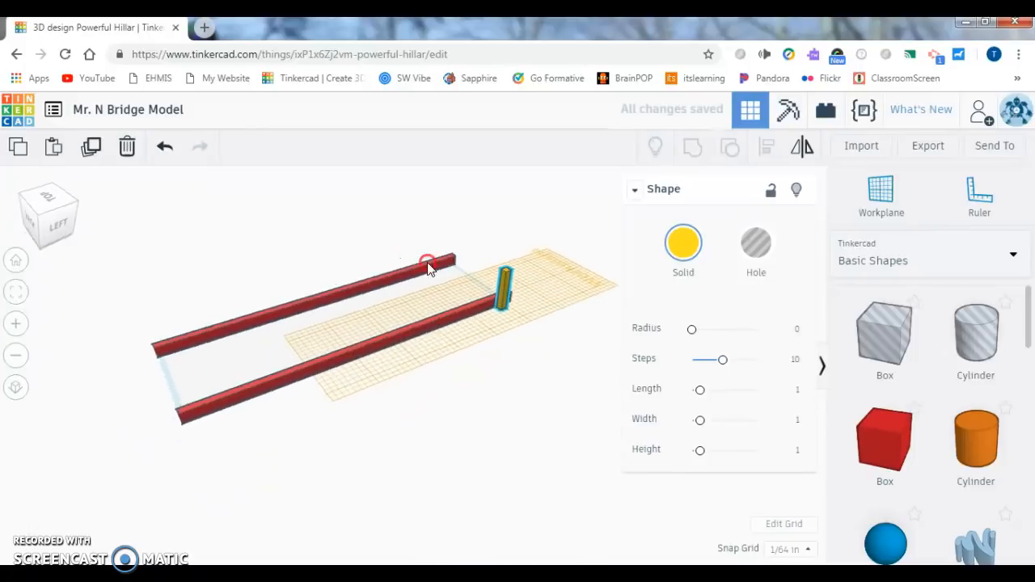
# Move the yellow post onto the front red rail's end, checking from several angles.
pyautogui.moveTo(429, 267); pyautogui.dragTo(473, 320)
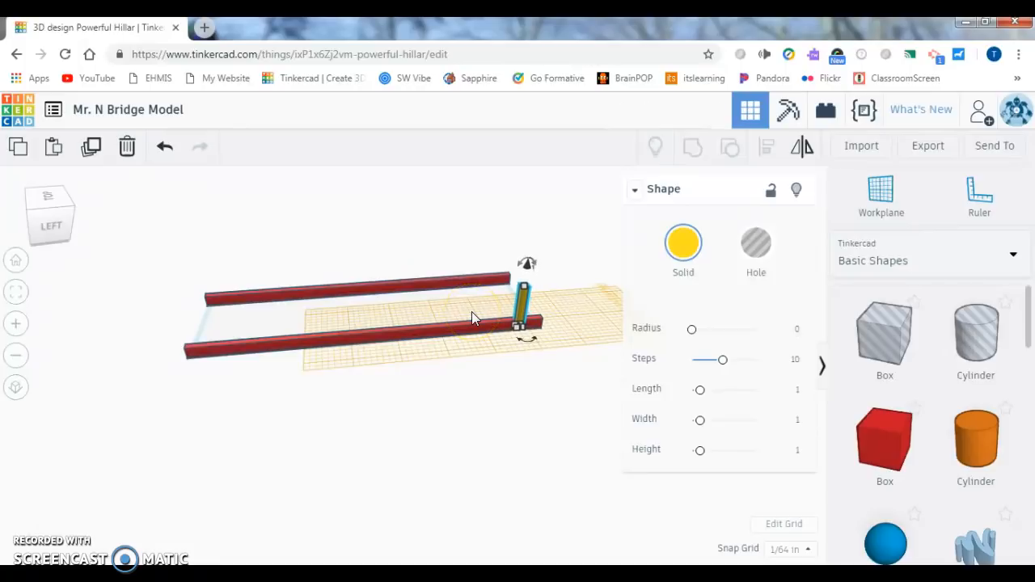
pyautogui.moveTo(526, 308); pyautogui.dragTo(535, 303)
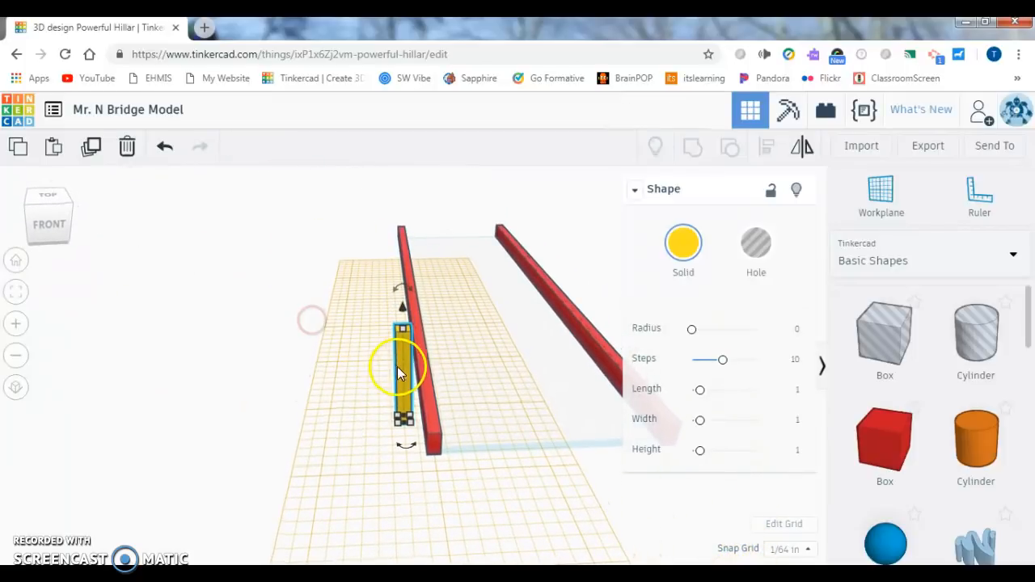
pyautogui.moveTo(396, 372); pyautogui.dragTo(436, 384)
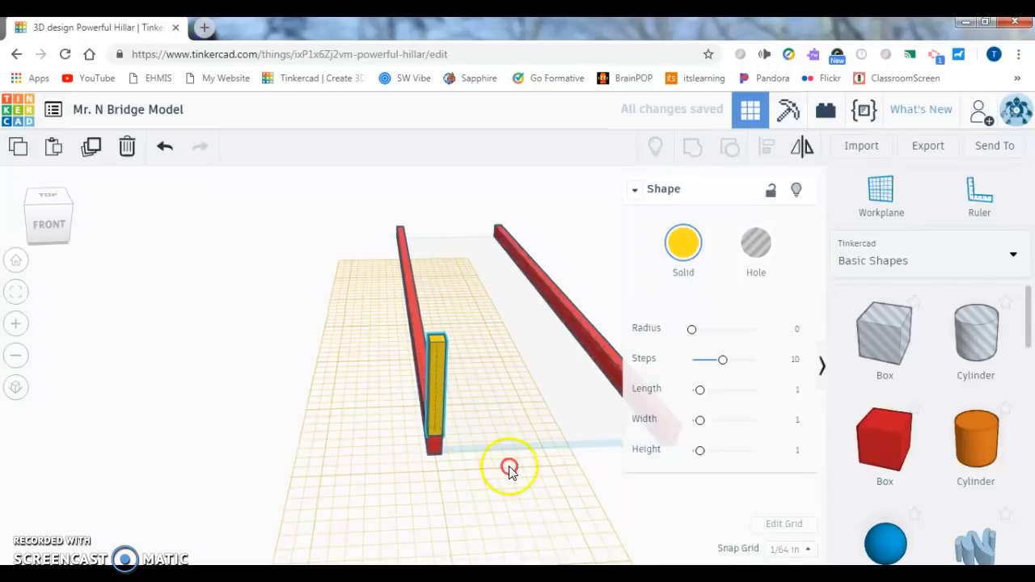
pyautogui.moveTo(510, 468); pyautogui.dragTo(601, 449)
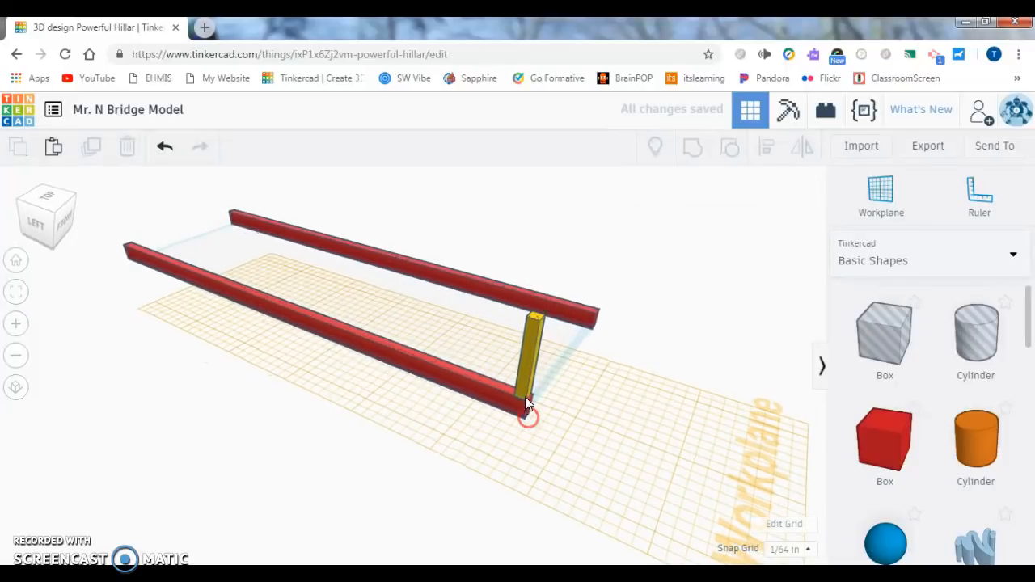
pyautogui.click(534, 364)
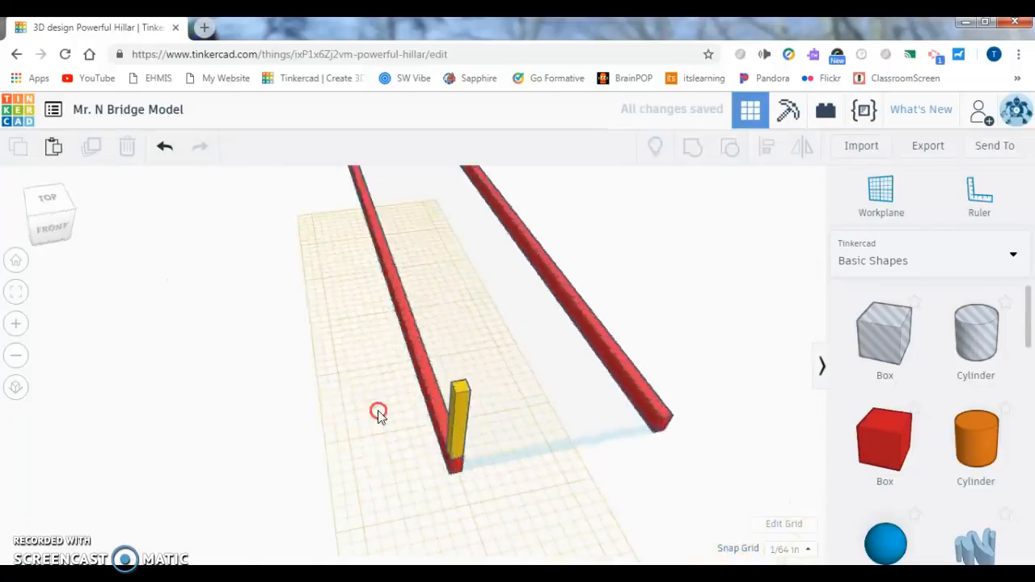
pyautogui.moveTo(380, 412); pyautogui.dragTo(661, 419)
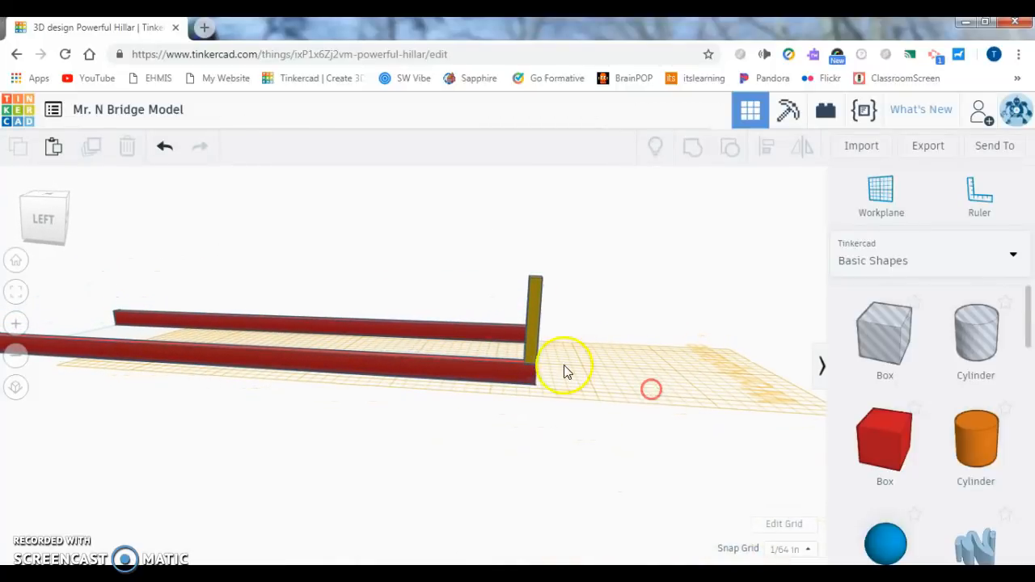
pyautogui.moveTo(388, 306)
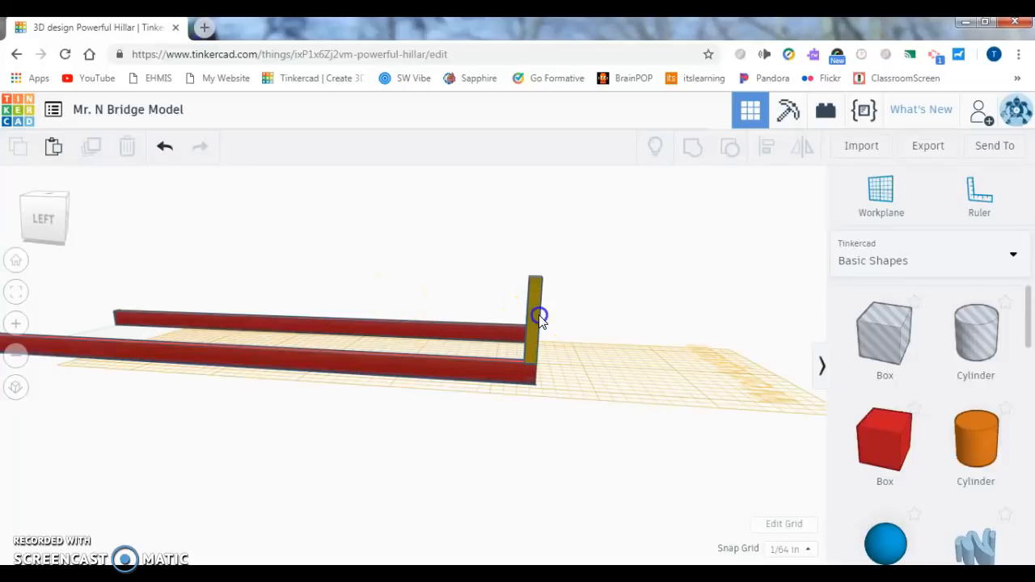
# Copy the yellow post to the rail's left end, keeping snap at 1/64 in.
pyautogui.click(323, 331)
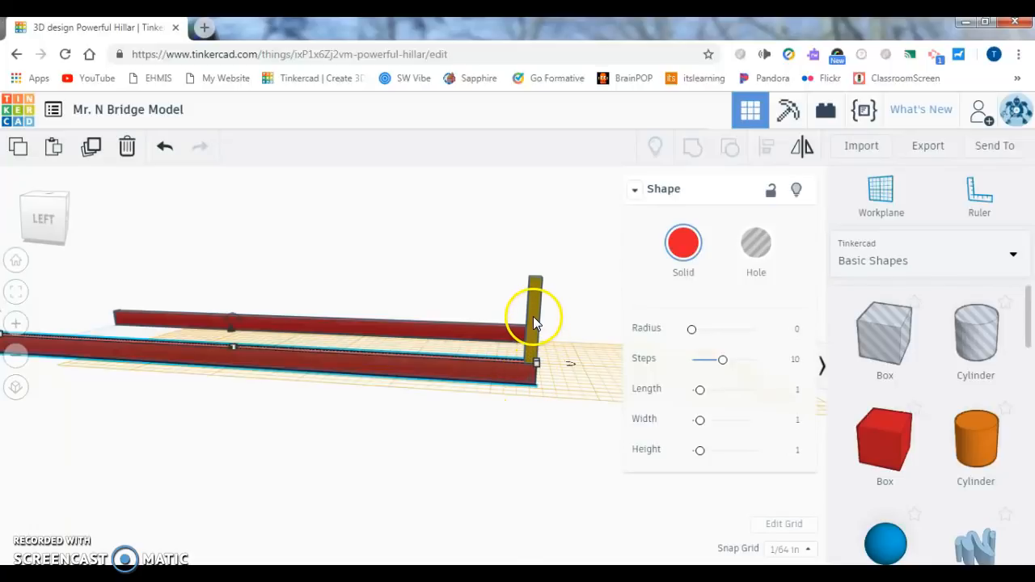
pyautogui.moveTo(477, 373)
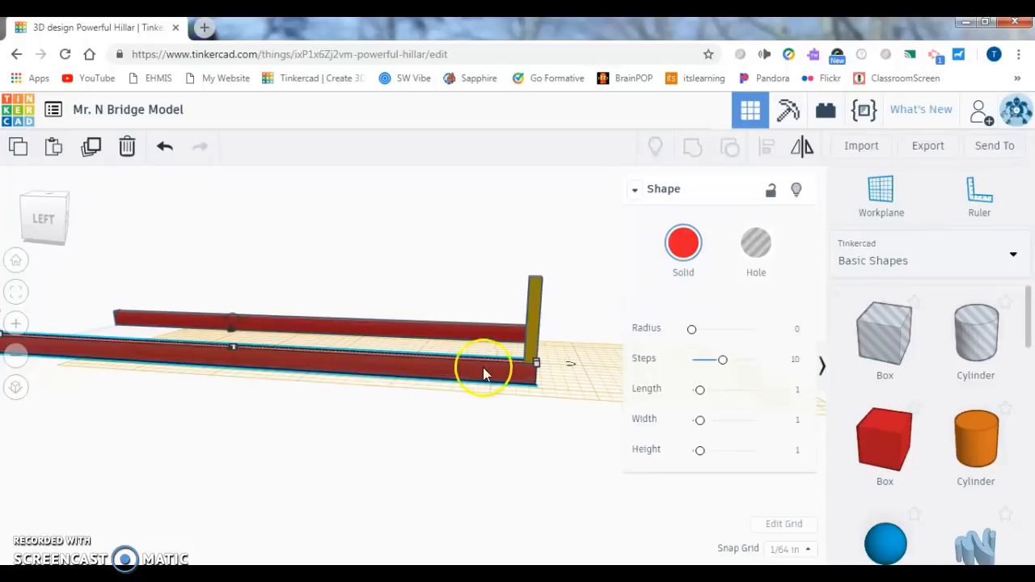
pyautogui.click(534, 291)
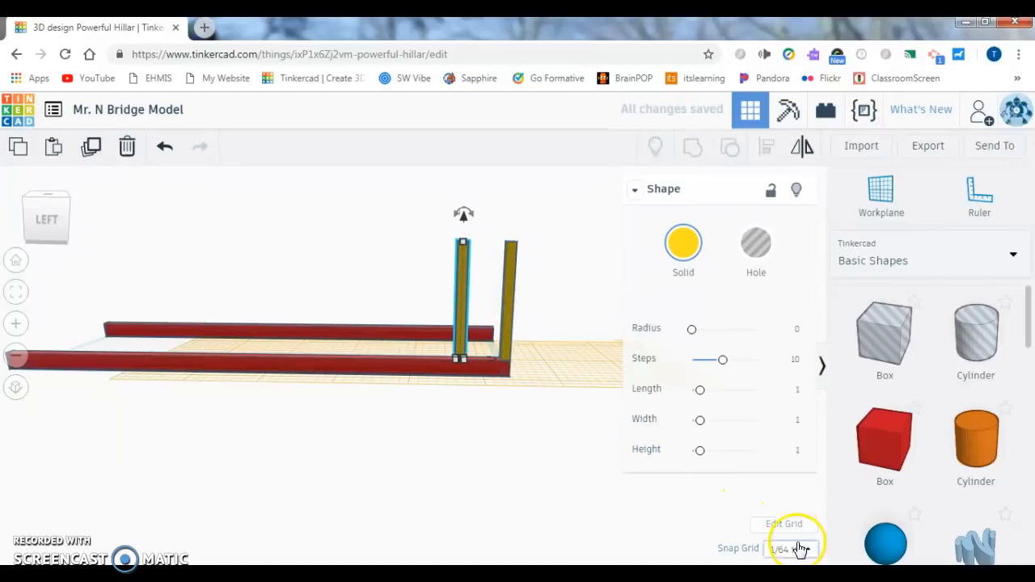
pyautogui.click(793, 549)
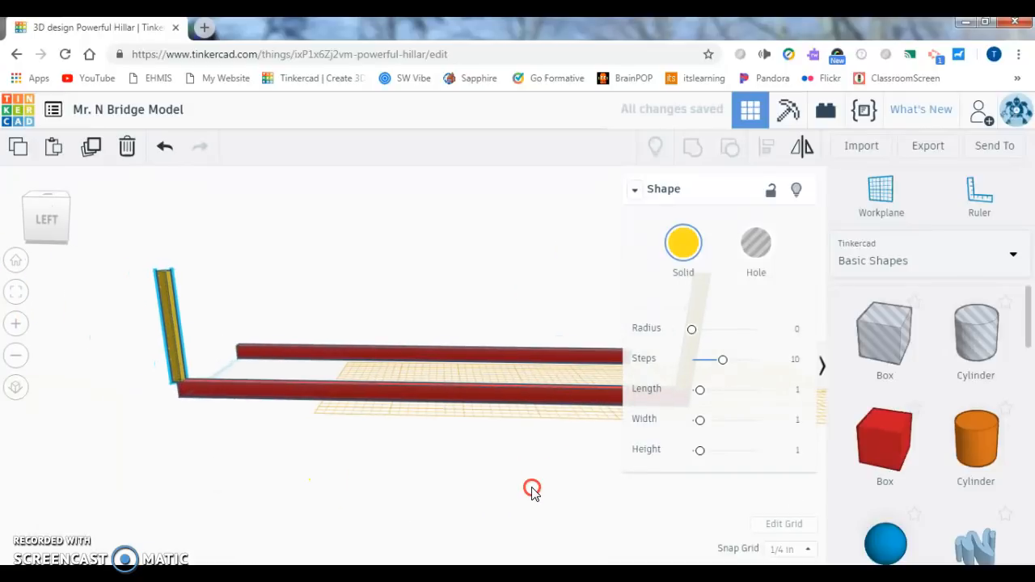
pyautogui.click(790, 549)
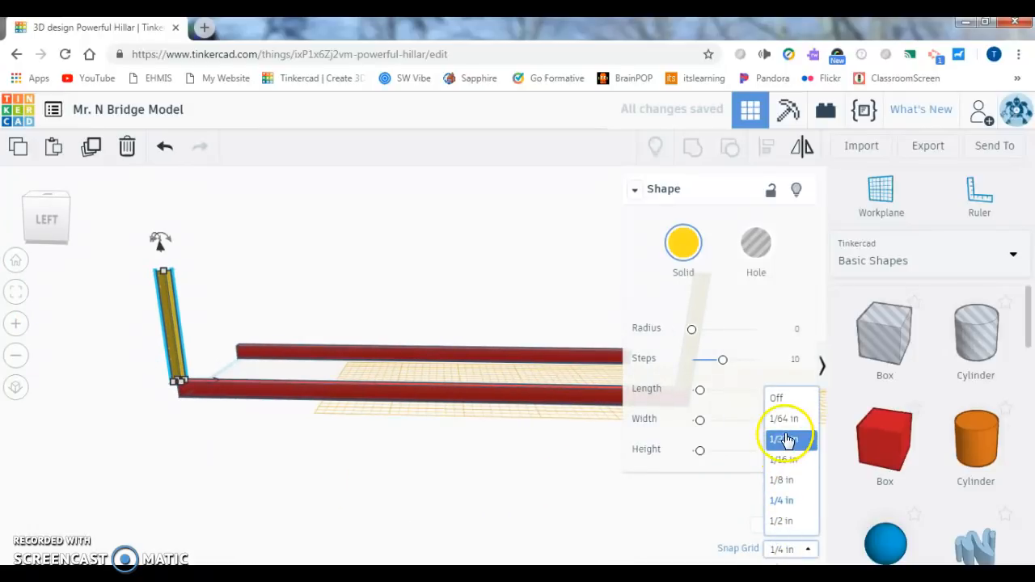
pyautogui.click(782, 418)
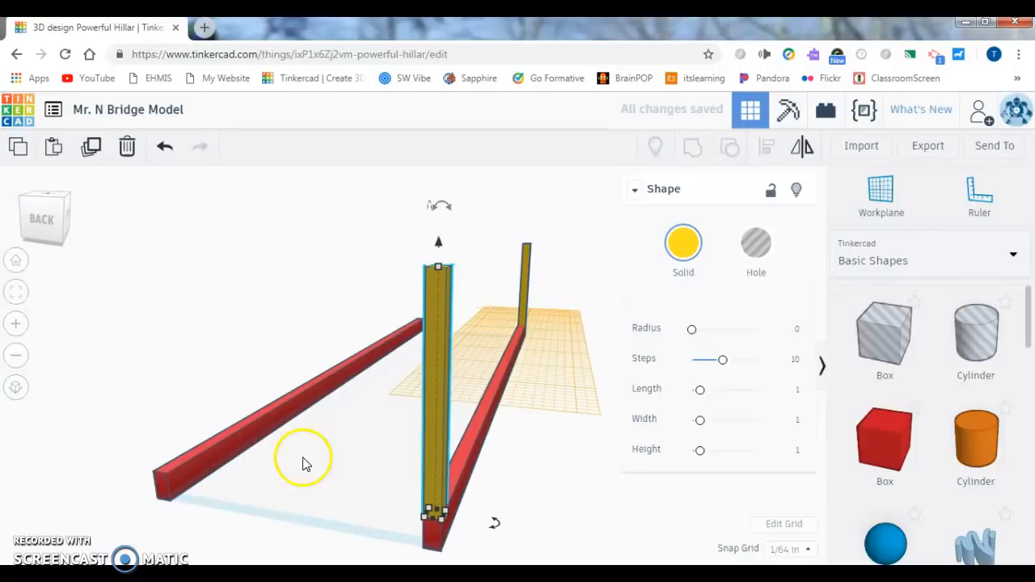
pyautogui.moveTo(303, 461); pyautogui.dragTo(524, 478)
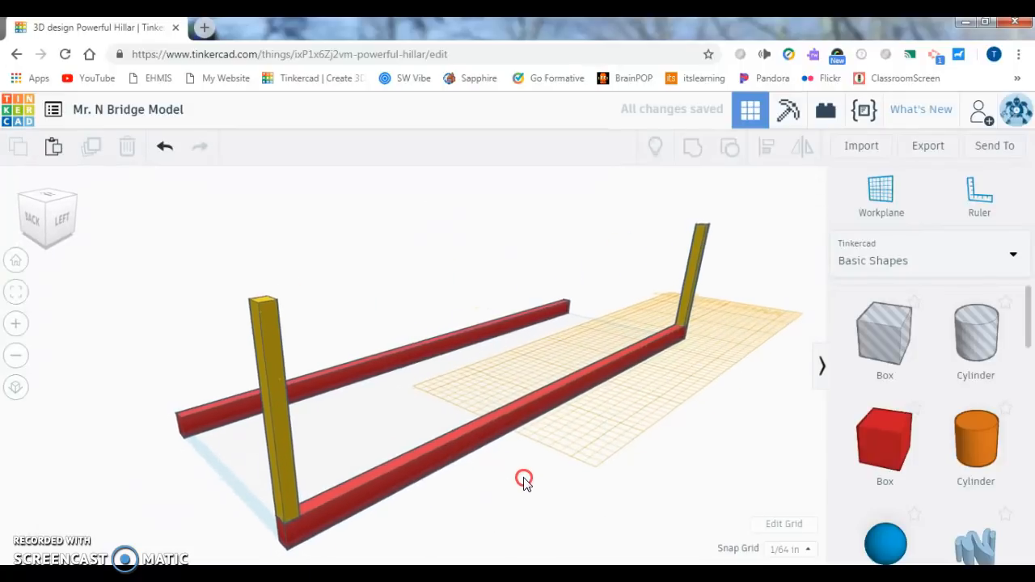
pyautogui.moveTo(524, 477); pyautogui.dragTo(637, 508)
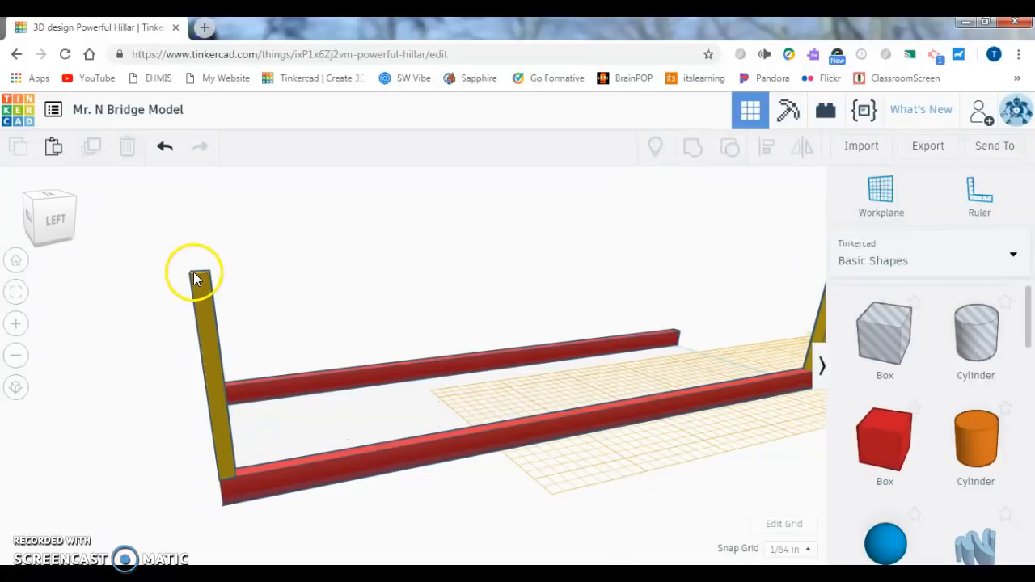
# Place a box on the left post's top and stretch it to the right post.
pyautogui.click(881, 194)
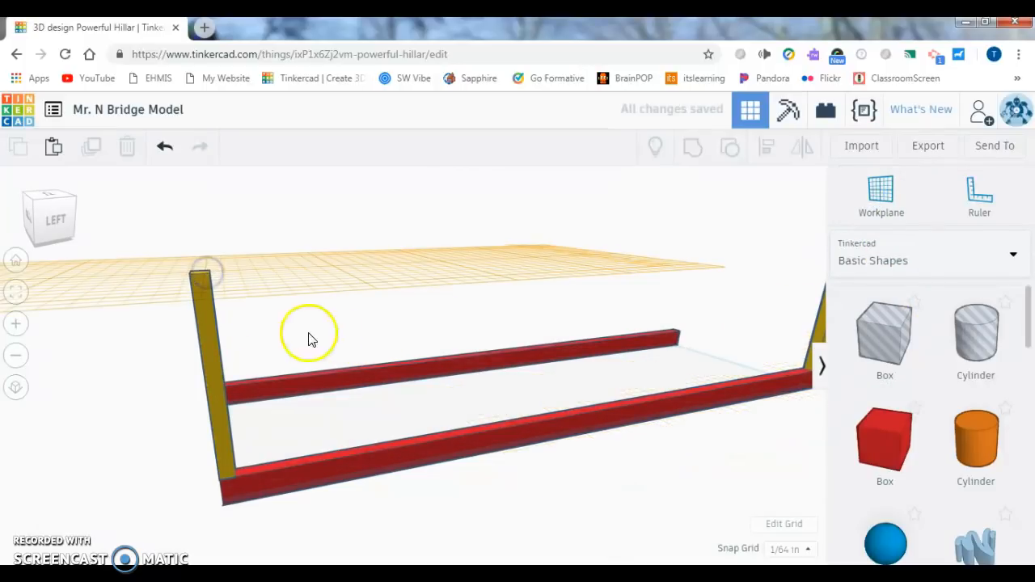
pyautogui.moveTo(312, 339); pyautogui.dragTo(267, 343)
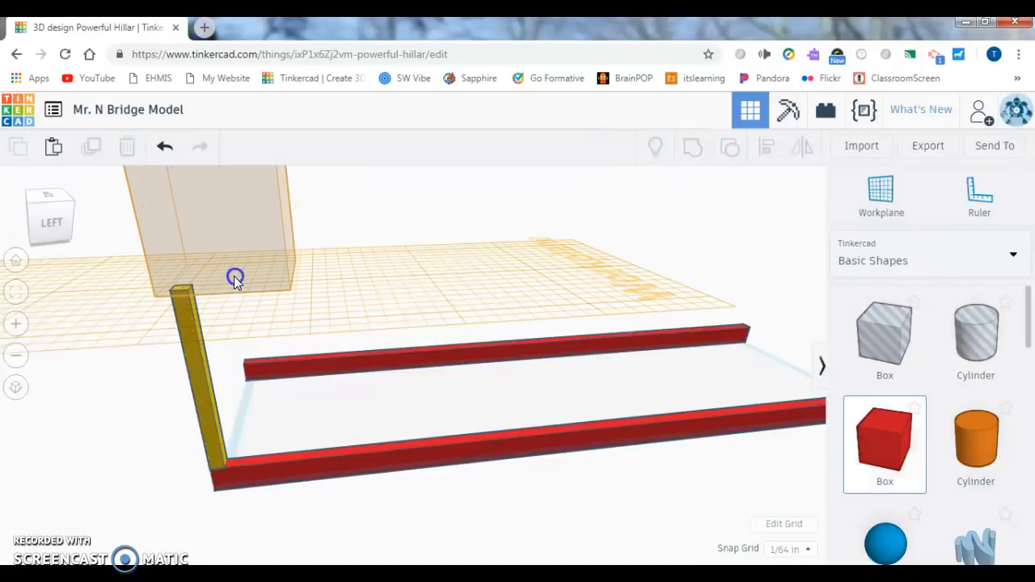
pyautogui.click(259, 275)
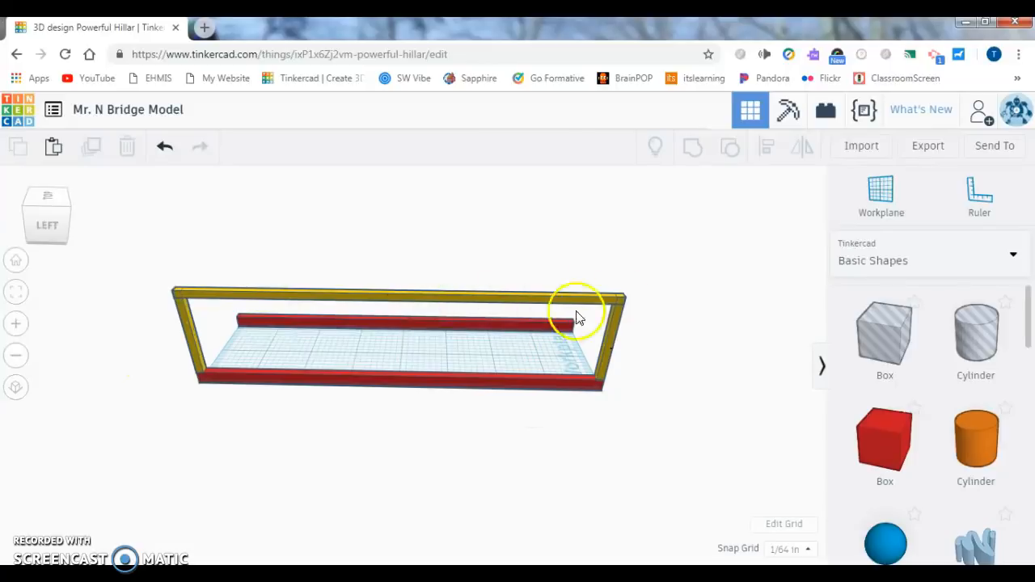
pyautogui.moveTo(578, 315); pyautogui.dragTo(445, 396)
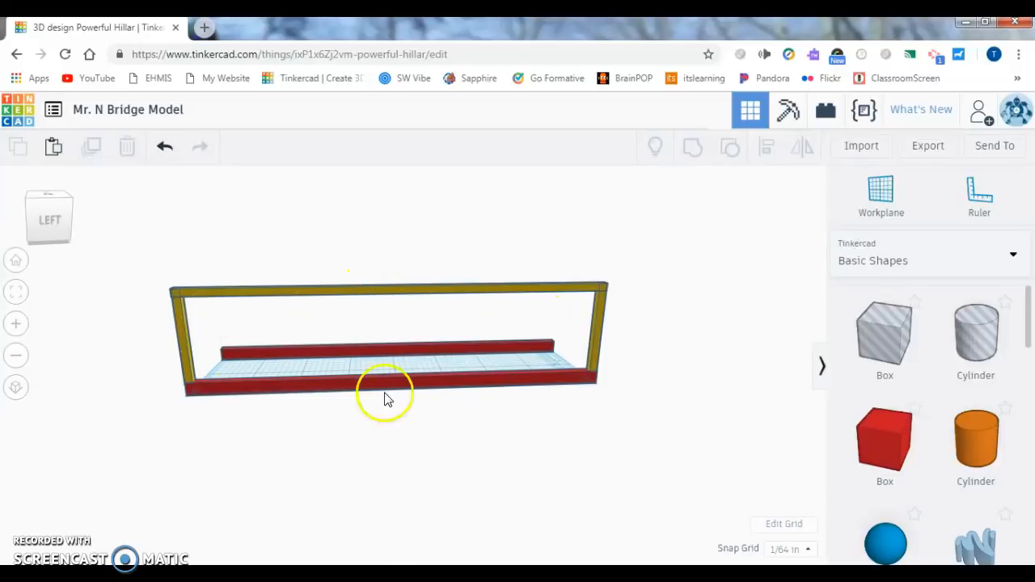
pyautogui.moveTo(396, 300)
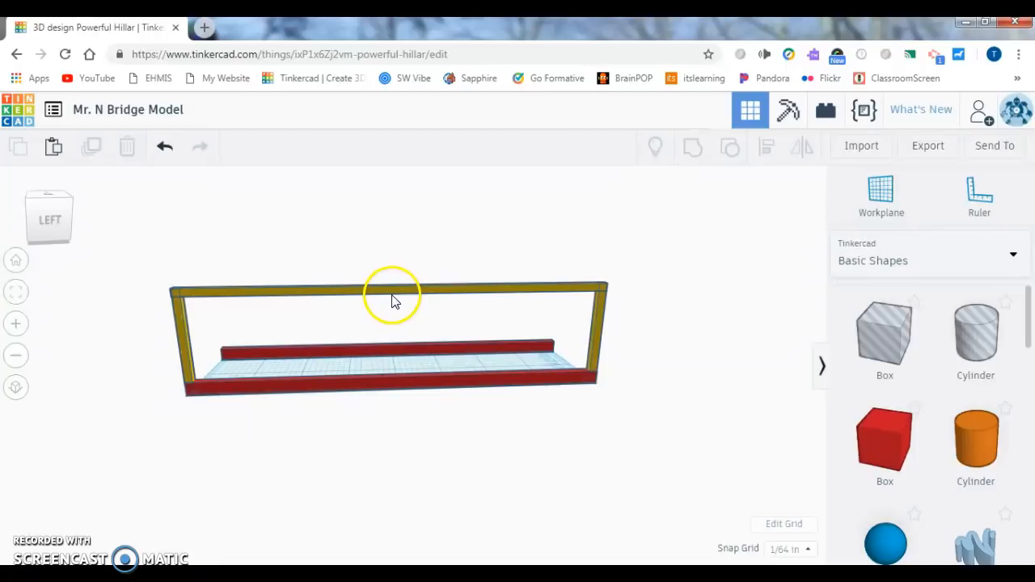
pyautogui.moveTo(522, 313)
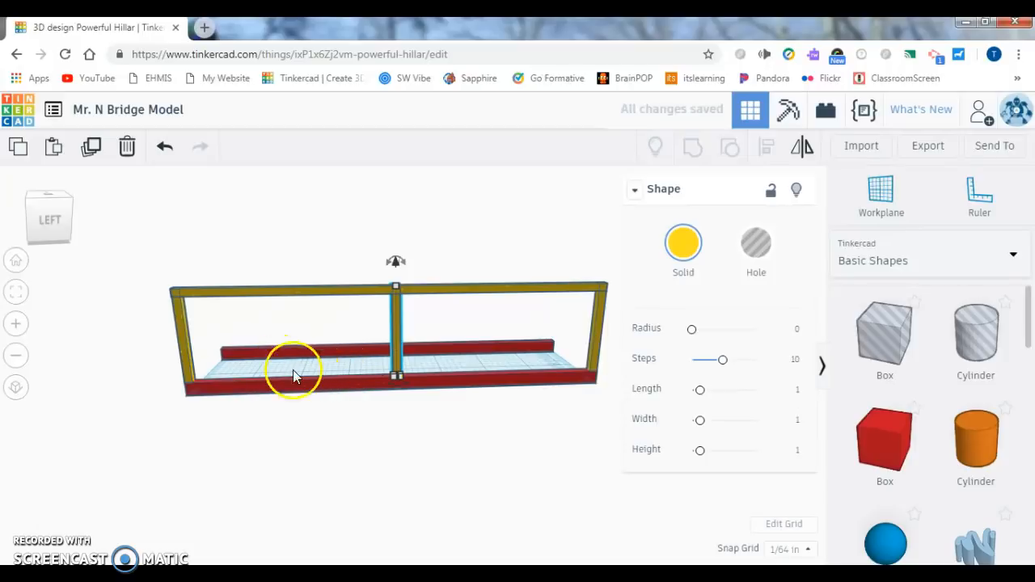
# Orbit to check the middle post, then return to the straight side view.
pyautogui.moveTo(295, 376); pyautogui.dragTo(465, 397)
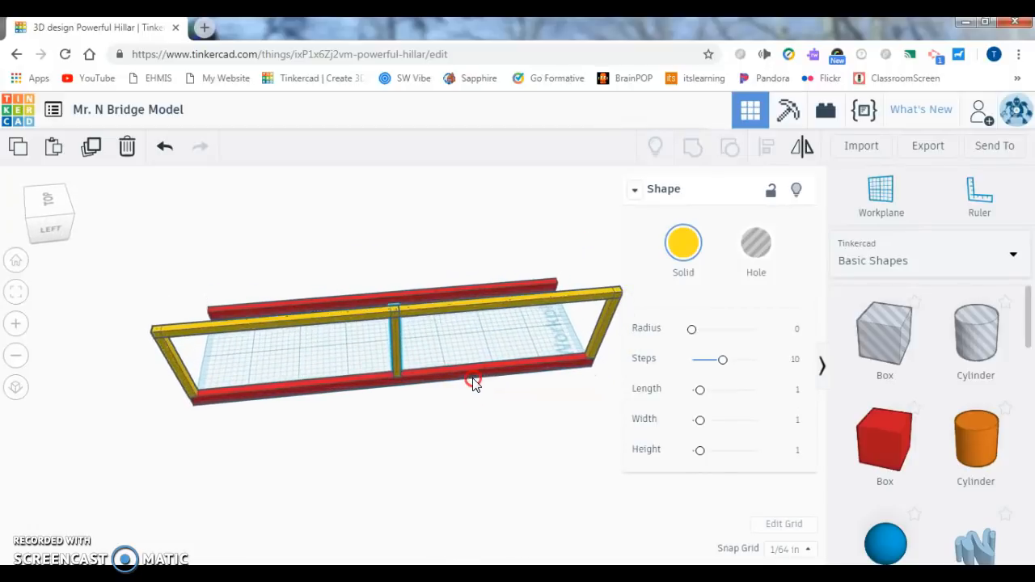
pyautogui.click(476, 382)
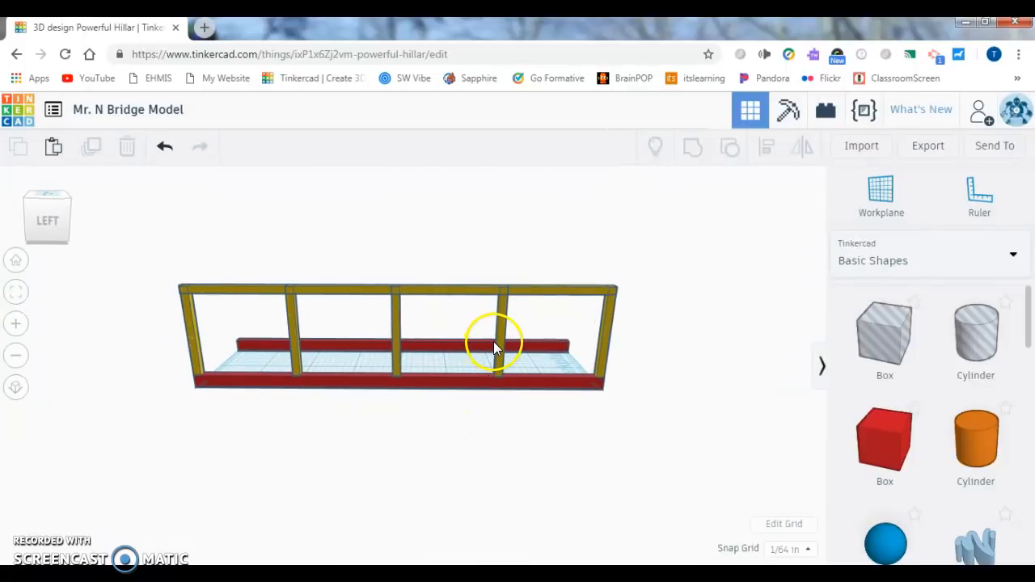
# Duplicate the rightmost inner post, lengthen the copy, and tilt it diagonally.
pyautogui.click(502, 335)
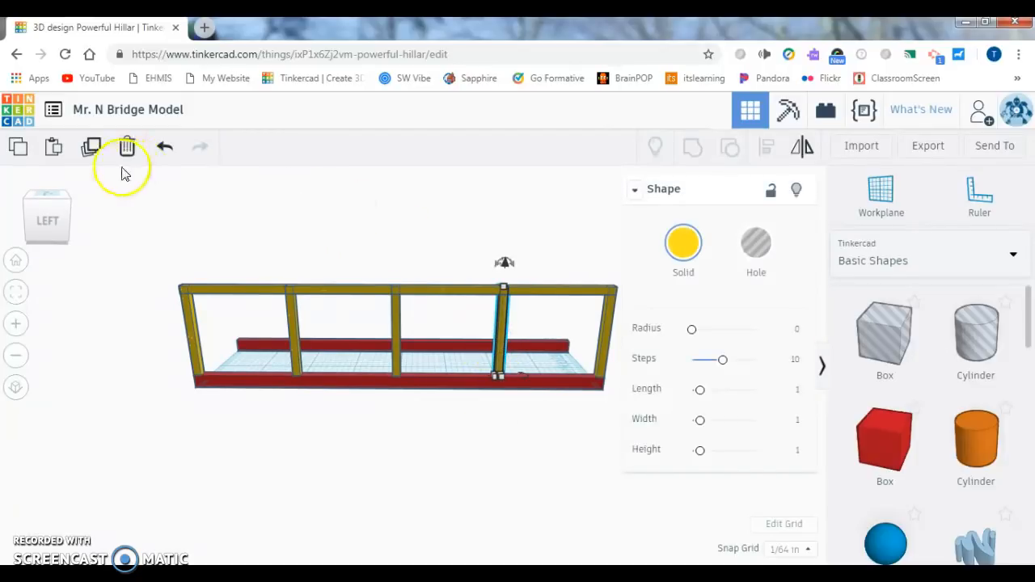
pyautogui.click(92, 146)
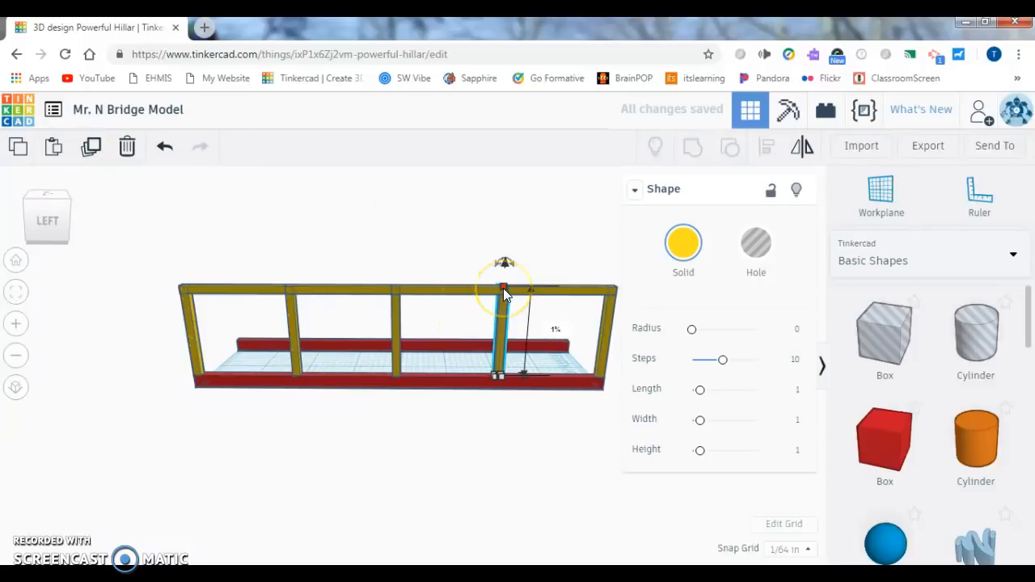
pyautogui.moveTo(505, 292); pyautogui.dragTo(506, 267)
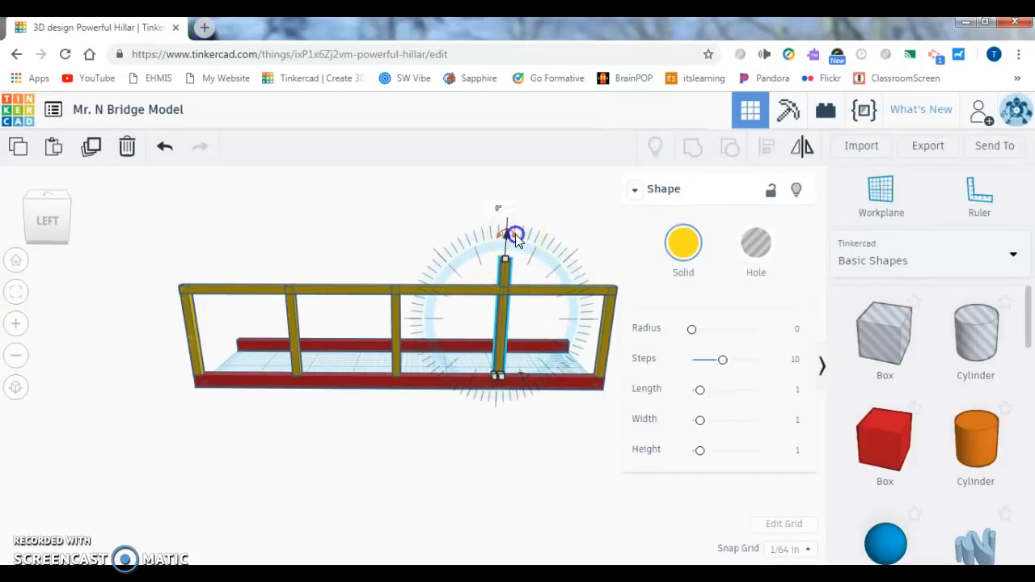
pyautogui.moveTo(516, 235); pyautogui.dragTo(538, 237)
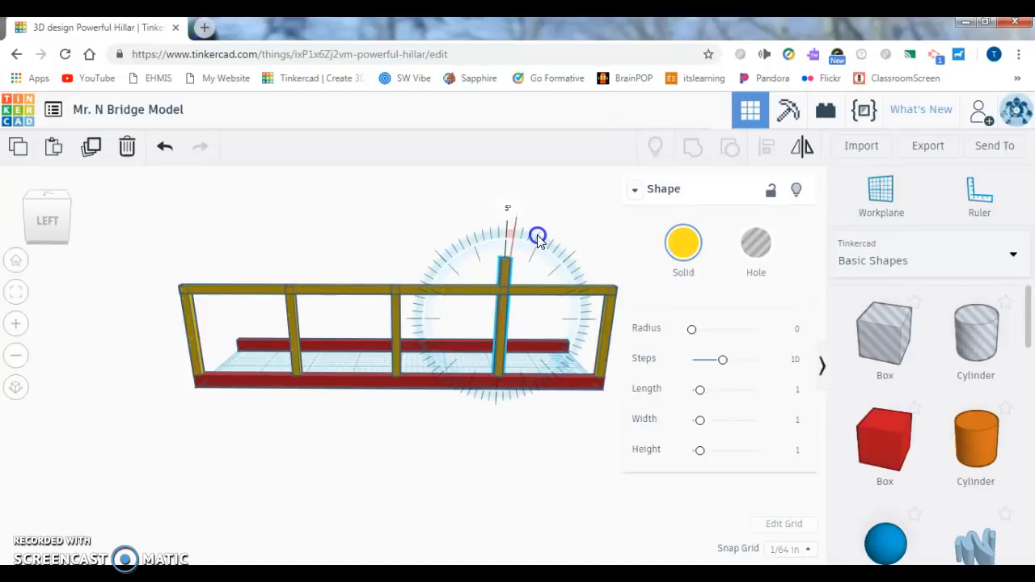
pyautogui.moveTo(538, 236); pyautogui.dragTo(561, 253)
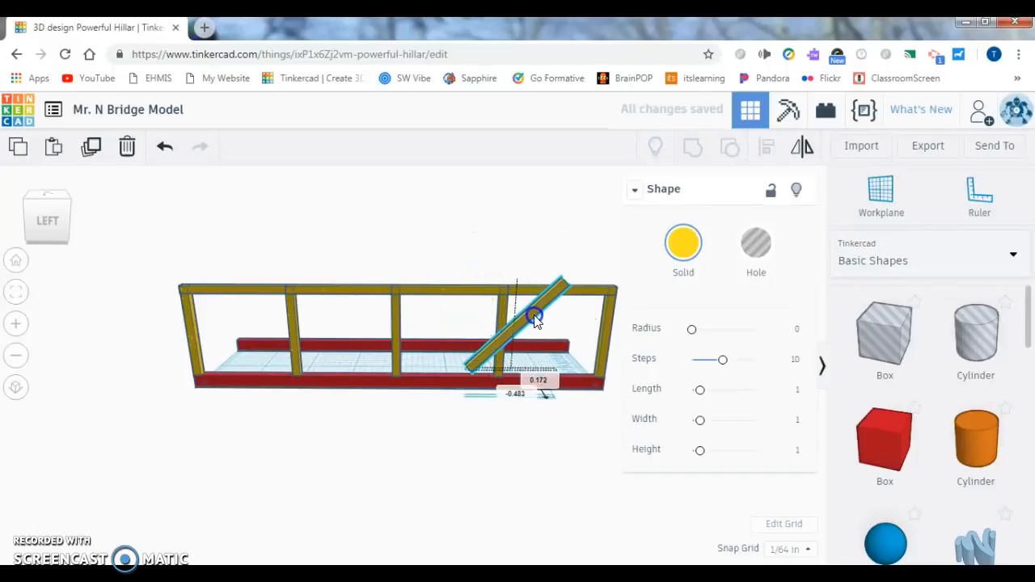
# Move the diagonal into the right-hand bay and stretch it corner to corner.
pyautogui.moveTo(534, 315); pyautogui.dragTo(566, 315)
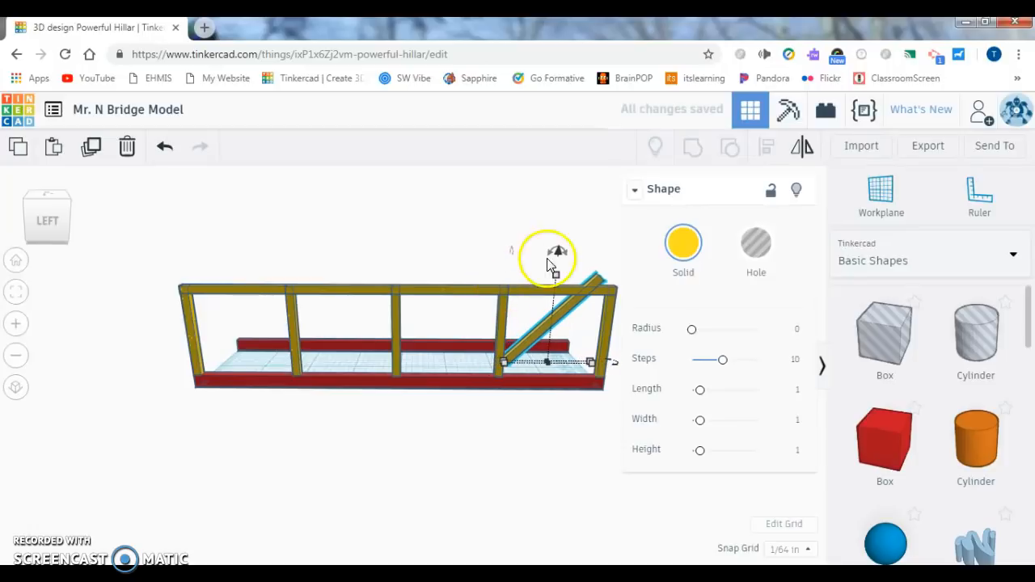
pyautogui.moveTo(558, 251); pyautogui.dragTo(560, 267)
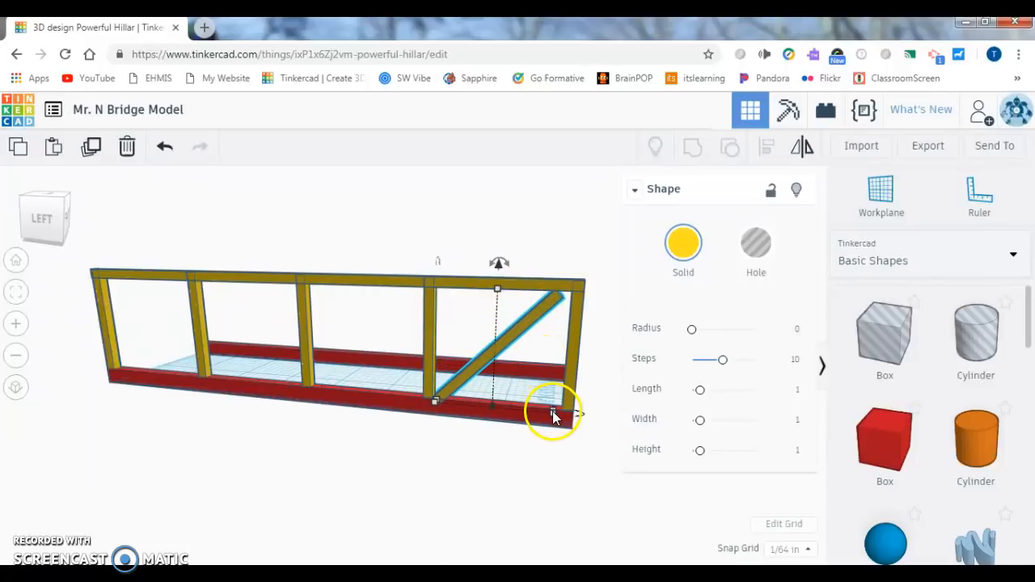
pyautogui.moveTo(554, 412); pyautogui.dragTo(510, 324)
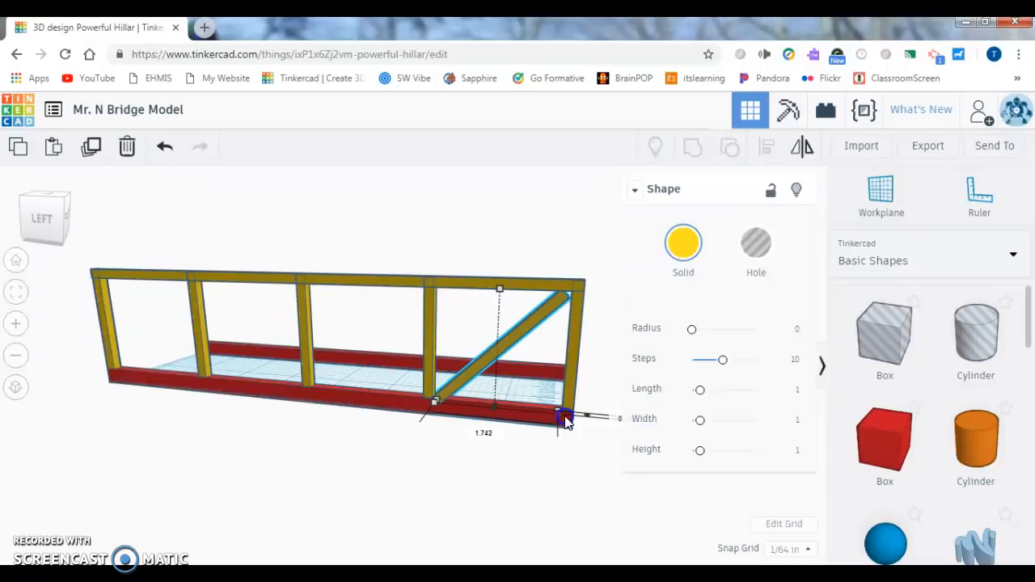
pyautogui.moveTo(566, 419); pyautogui.dragTo(574, 419)
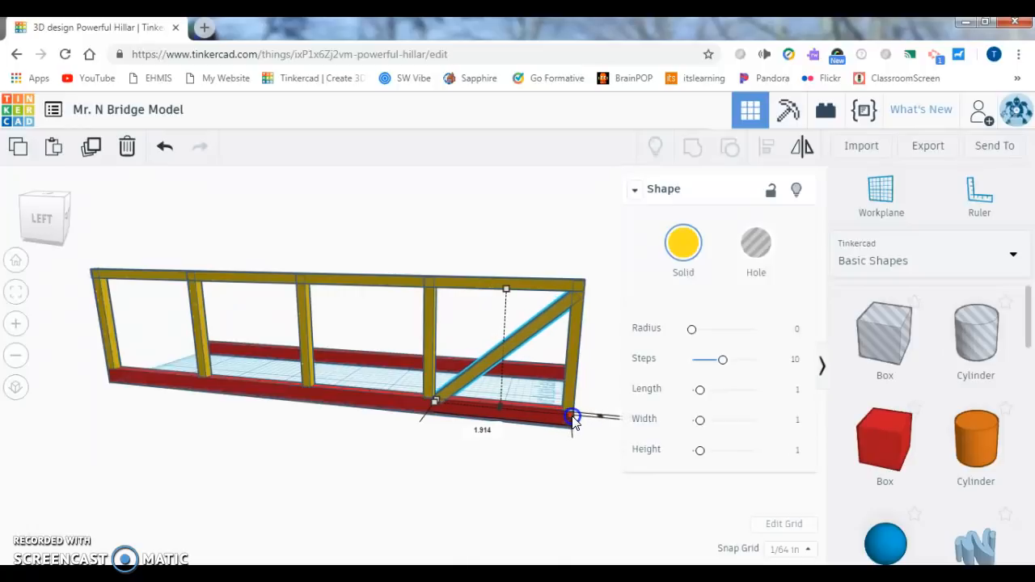
pyautogui.moveTo(573, 418); pyautogui.dragTo(436, 404)
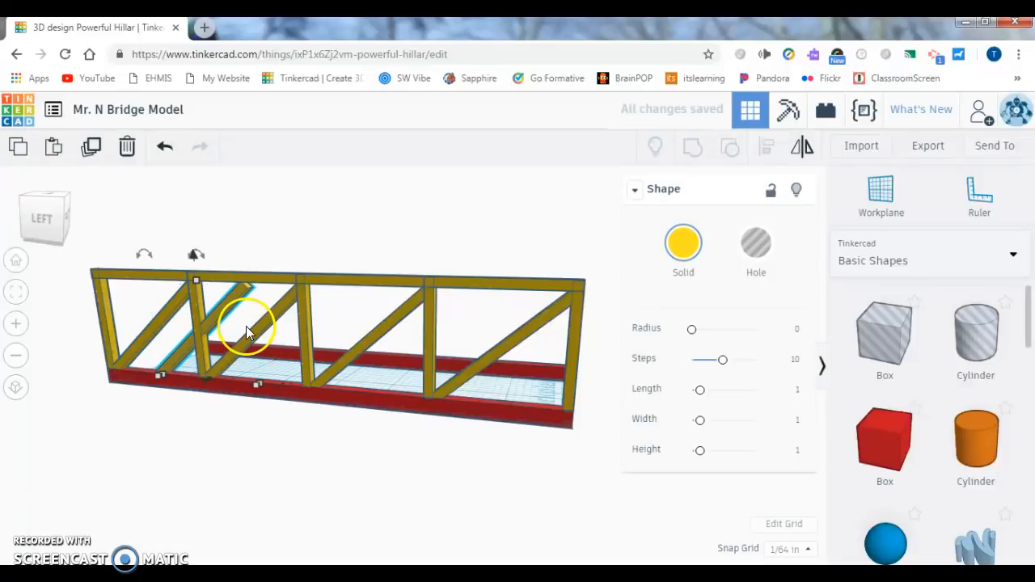
pyautogui.moveTo(801, 147)
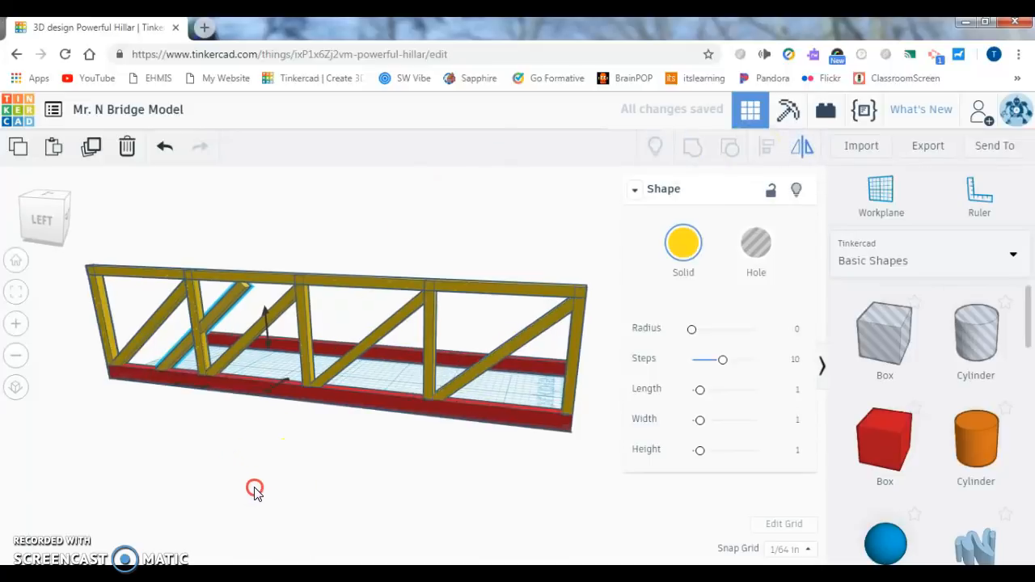
# Orbit around the braced frame to check the diagonals from below and behind.
pyautogui.moveTo(255, 485); pyautogui.dragTo(194, 396)
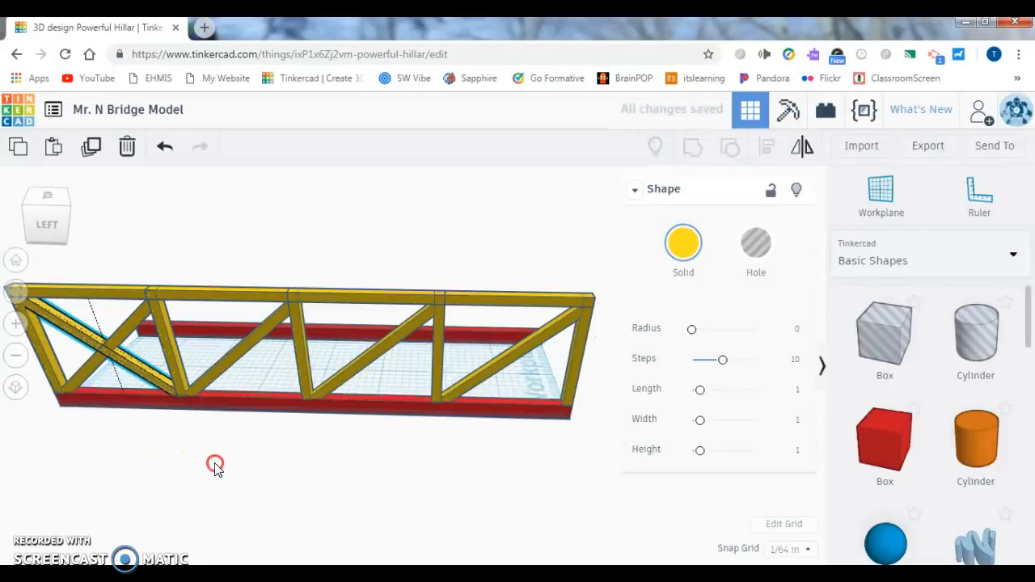
pyautogui.moveTo(215, 466); pyautogui.dragTo(194, 493)
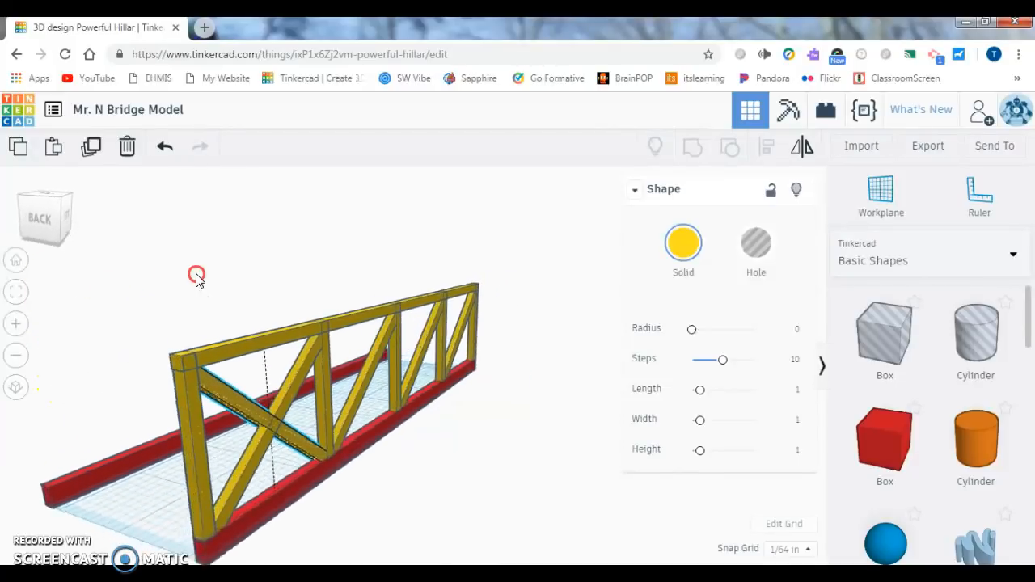
pyautogui.moveTo(197, 274); pyautogui.dragTo(239, 268)
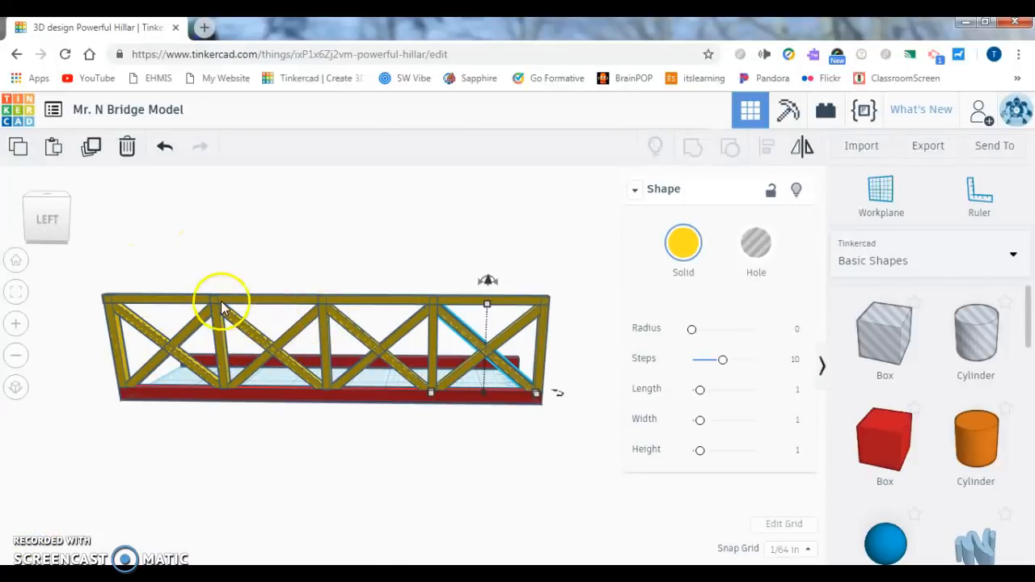
pyautogui.moveTo(148, 334)
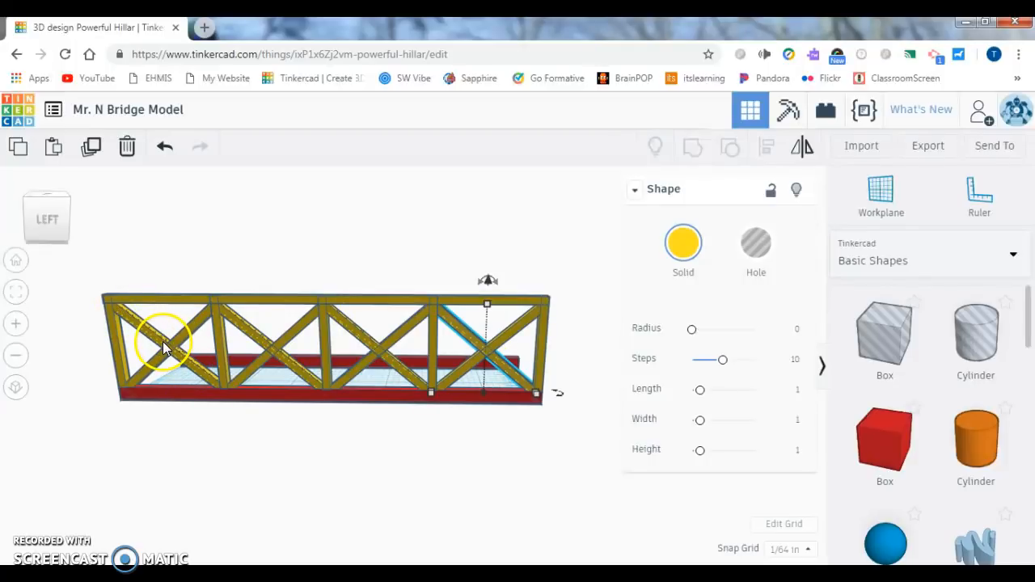
pyautogui.moveTo(587, 368)
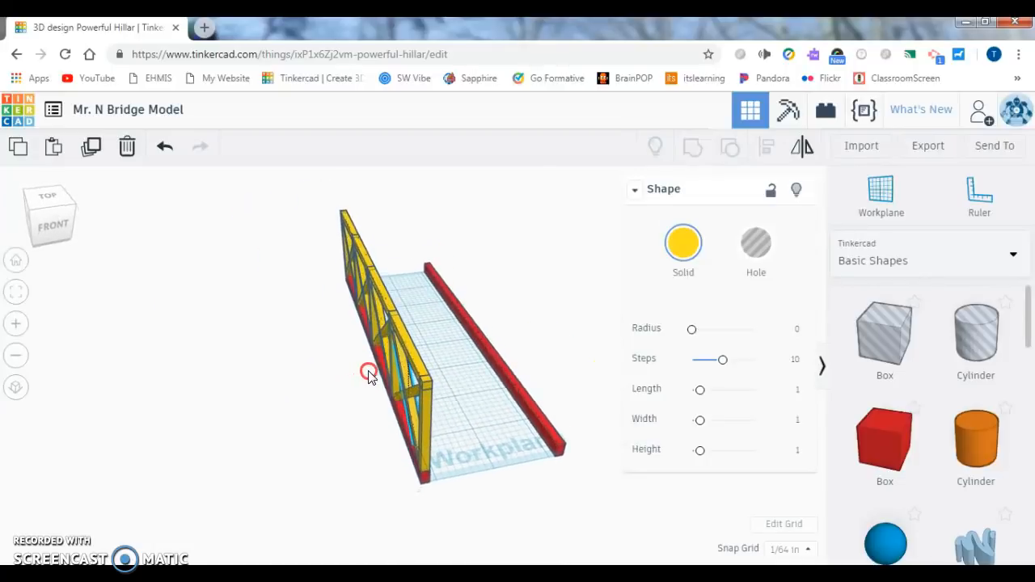
pyautogui.moveTo(368, 372); pyautogui.dragTo(481, 392)
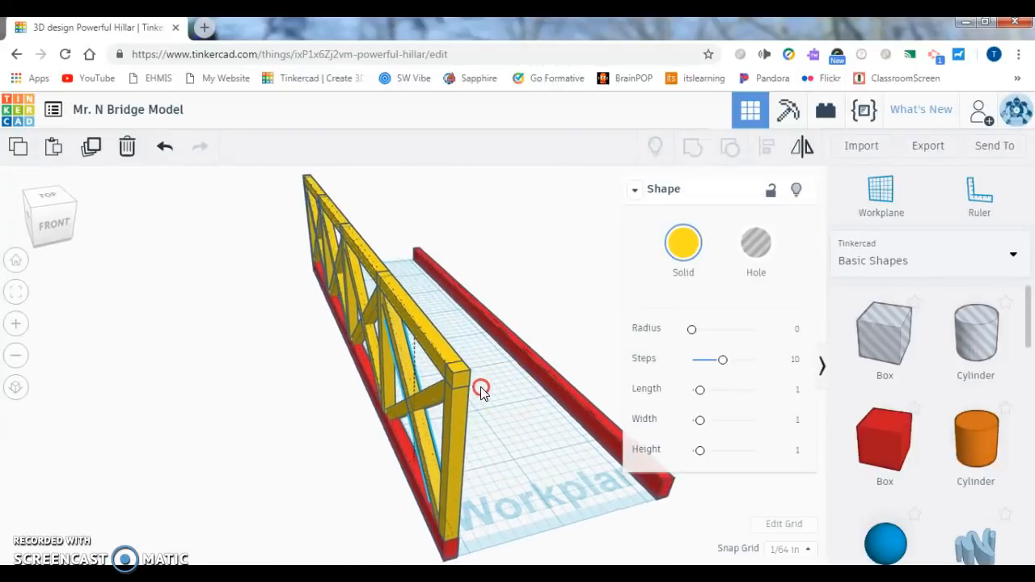
pyautogui.moveTo(482, 388); pyautogui.dragTo(501, 366)
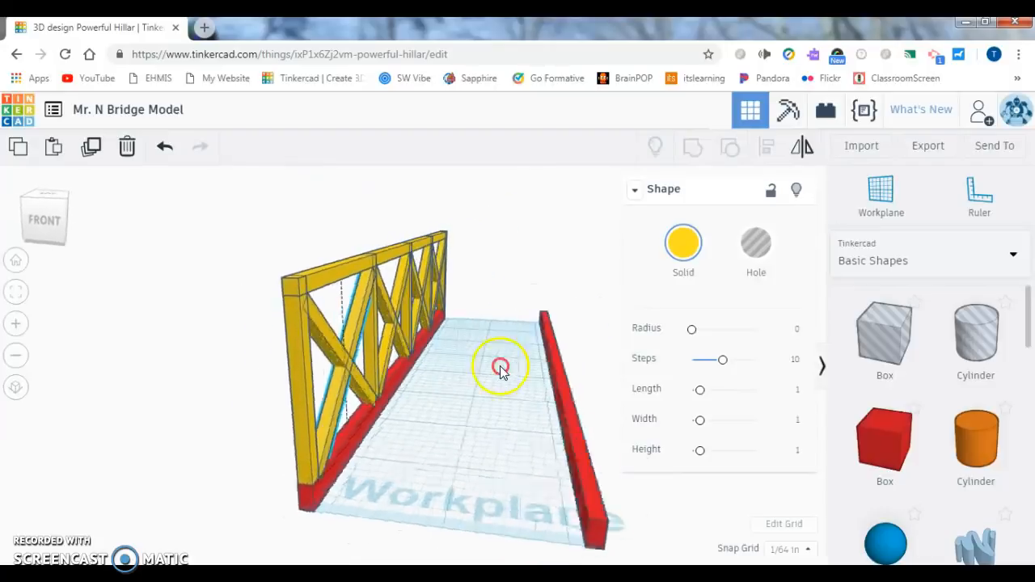
pyautogui.moveTo(502, 365); pyautogui.dragTo(304, 465)
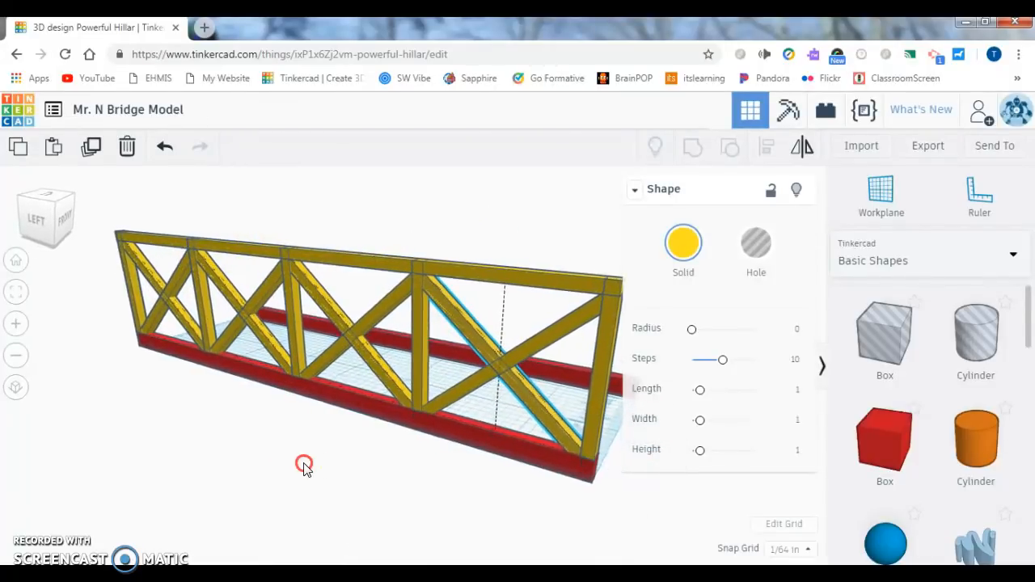
pyautogui.moveTo(304, 465); pyautogui.dragTo(384, 459)
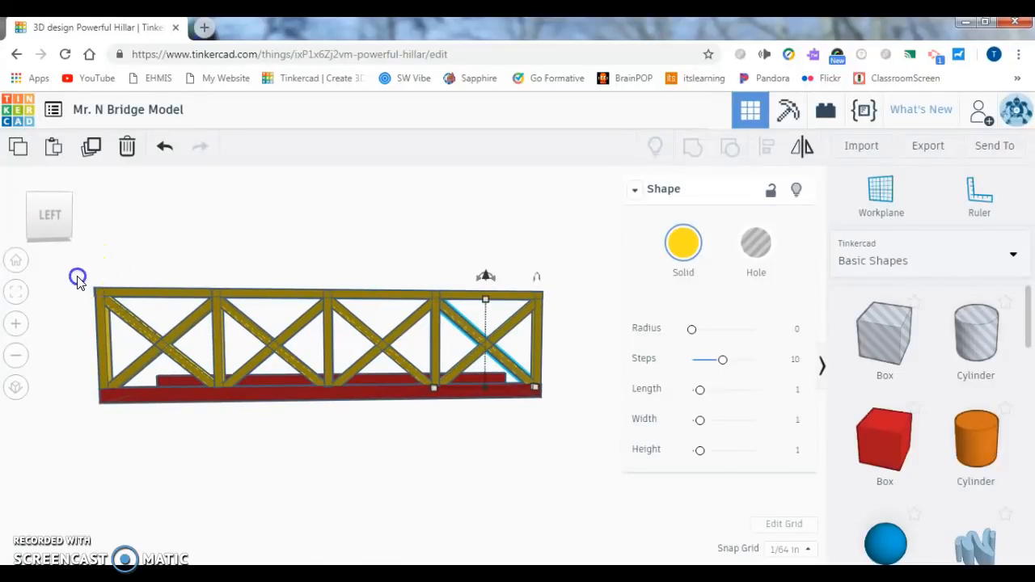
# Box-select all yellow X-truss side-frame pieces and group them into one frame.
pyautogui.moveTo(78, 276); pyautogui.dragTo(562, 340)
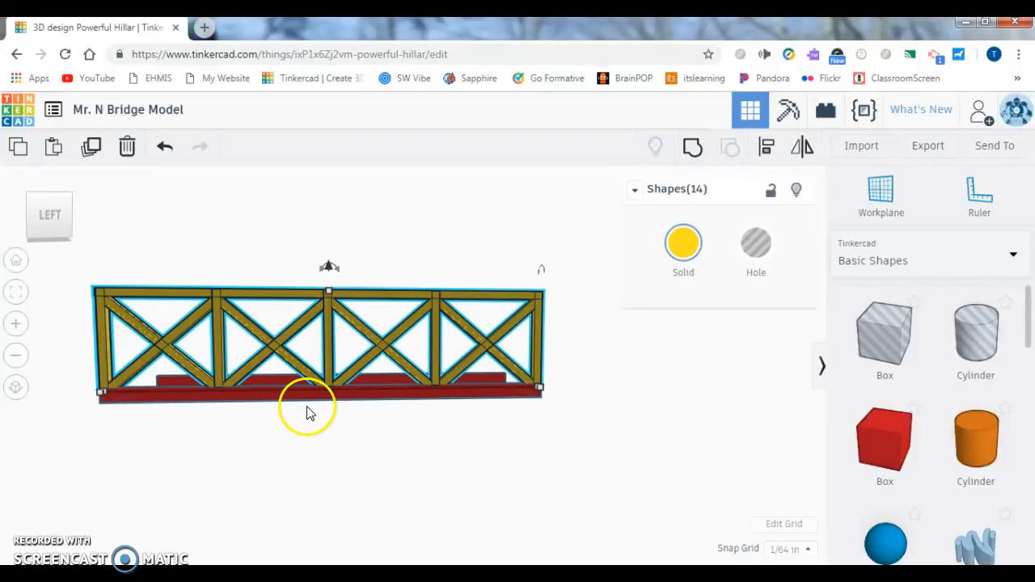
pyautogui.moveTo(312, 402)
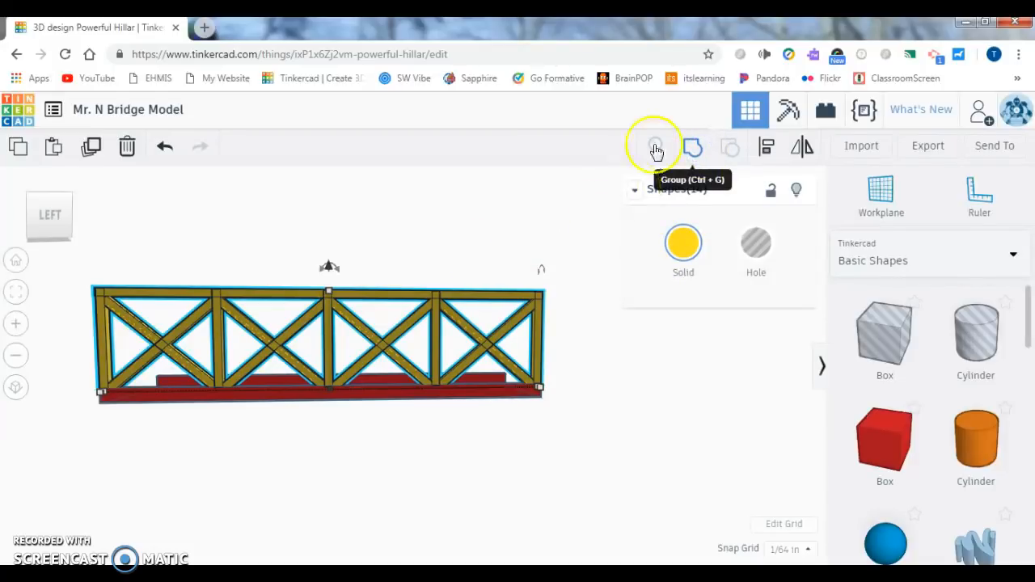
pyautogui.click(655, 147)
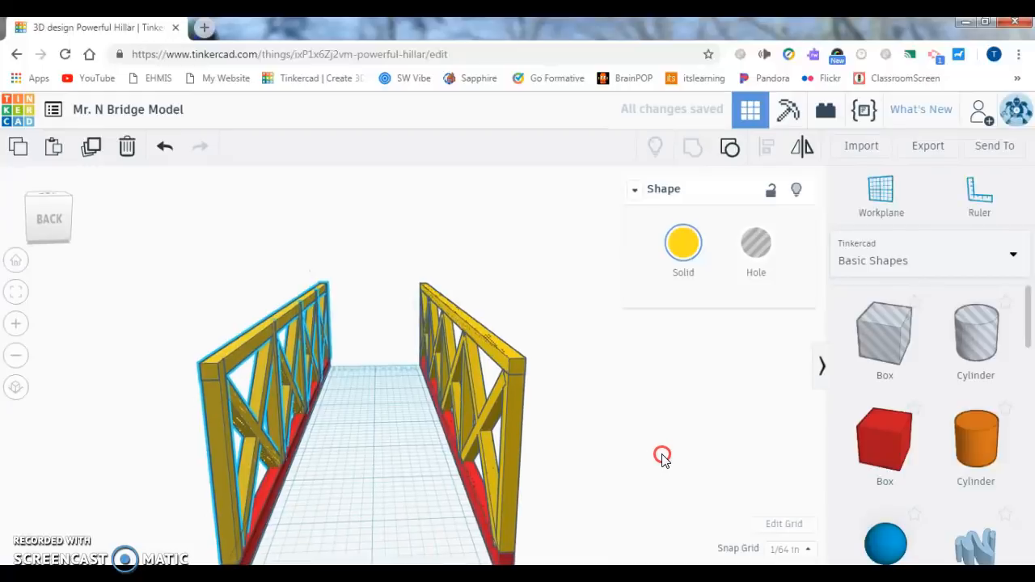
# View the bridge from above and shape a red box into a thin crosspiece between frames.
pyautogui.moveTo(662, 454); pyautogui.dragTo(516, 485)
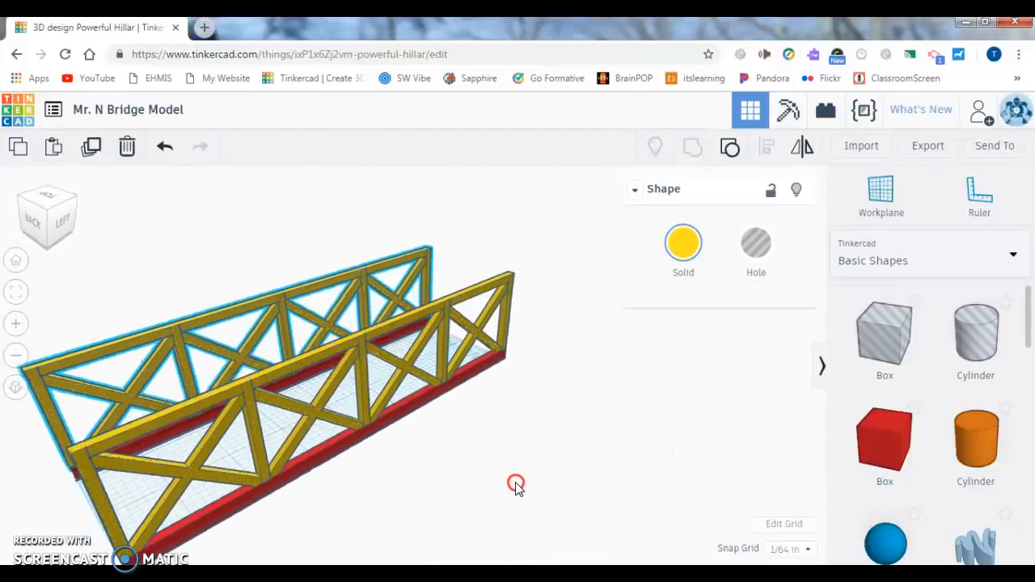
pyautogui.moveTo(516, 485); pyautogui.dragTo(501, 388)
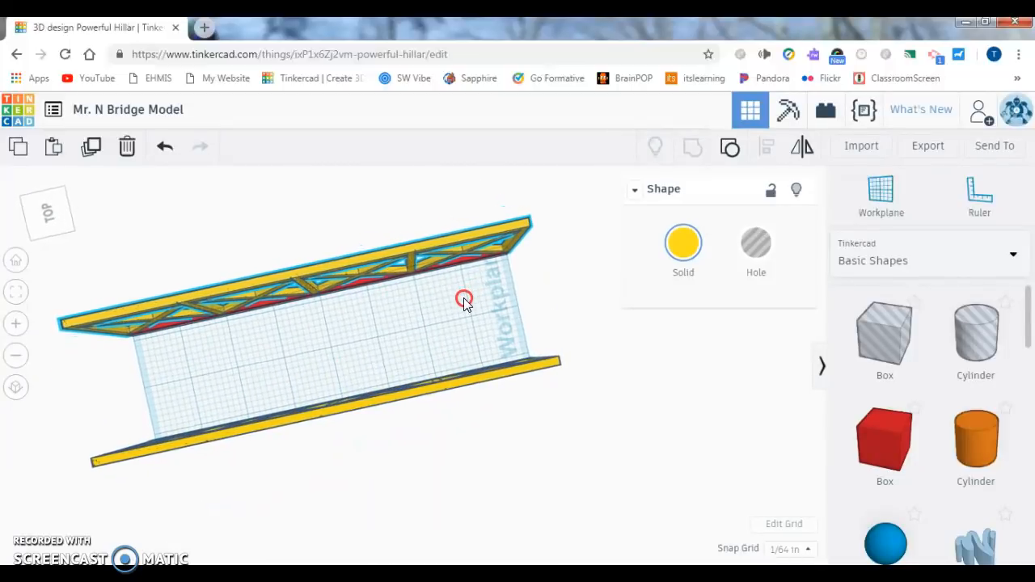
pyautogui.moveTo(465, 303); pyautogui.dragTo(437, 271)
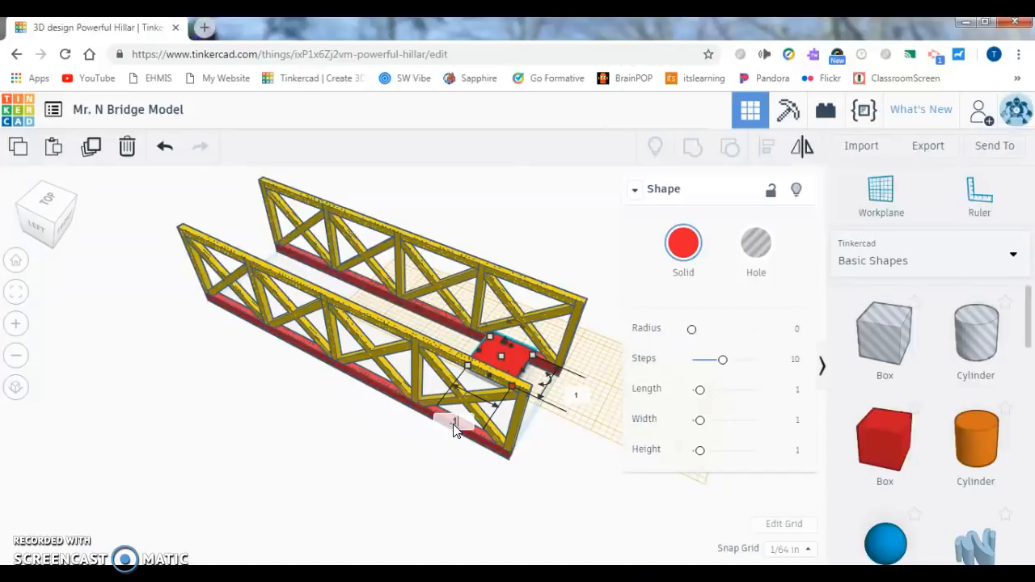
pyautogui.moveTo(502, 360); pyautogui.dragTo(485, 348)
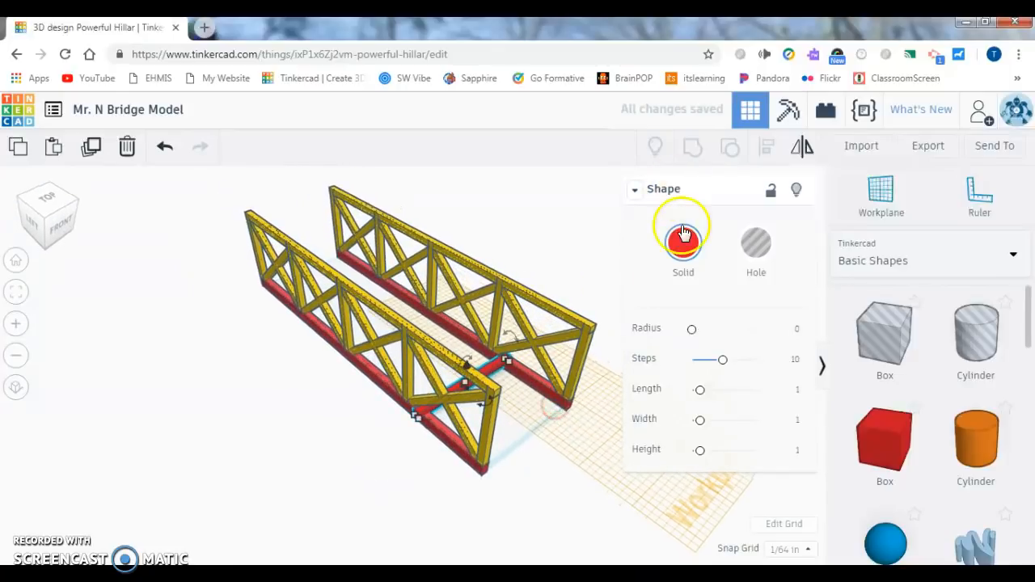
# Color the thin crosspiece blue using the Solid colour swatch.
pyautogui.click(684, 240)
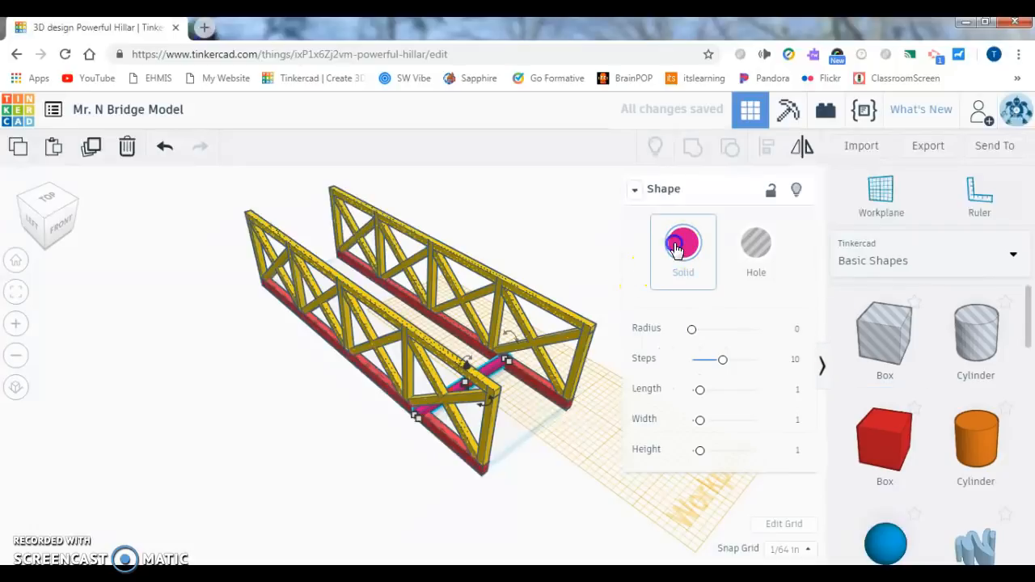
pyautogui.click(682, 243)
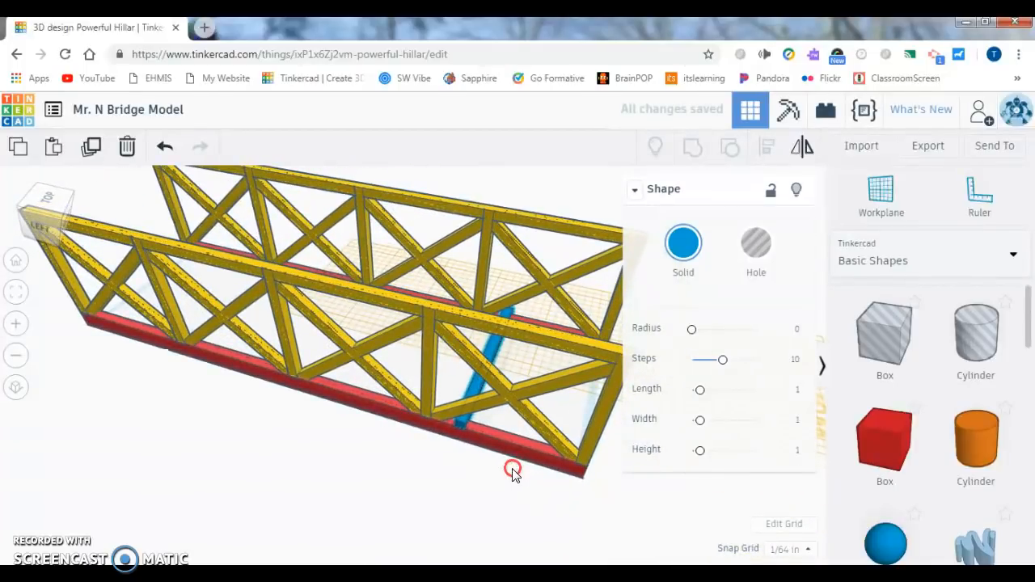
pyautogui.click(788, 549)
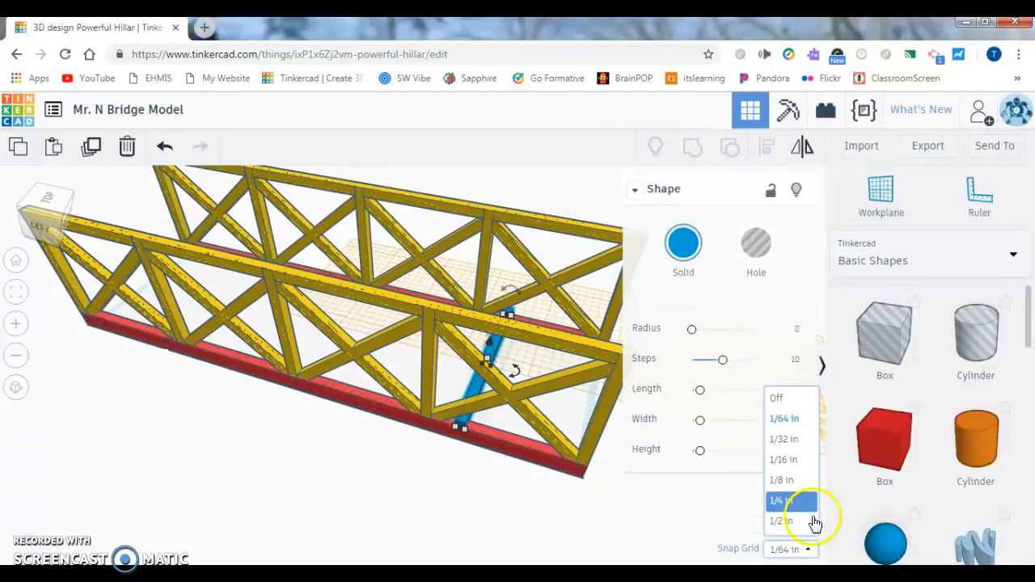
# Set snap grid to 1/16 in and place another blue stick further along the bridge.
pyautogui.click(783, 459)
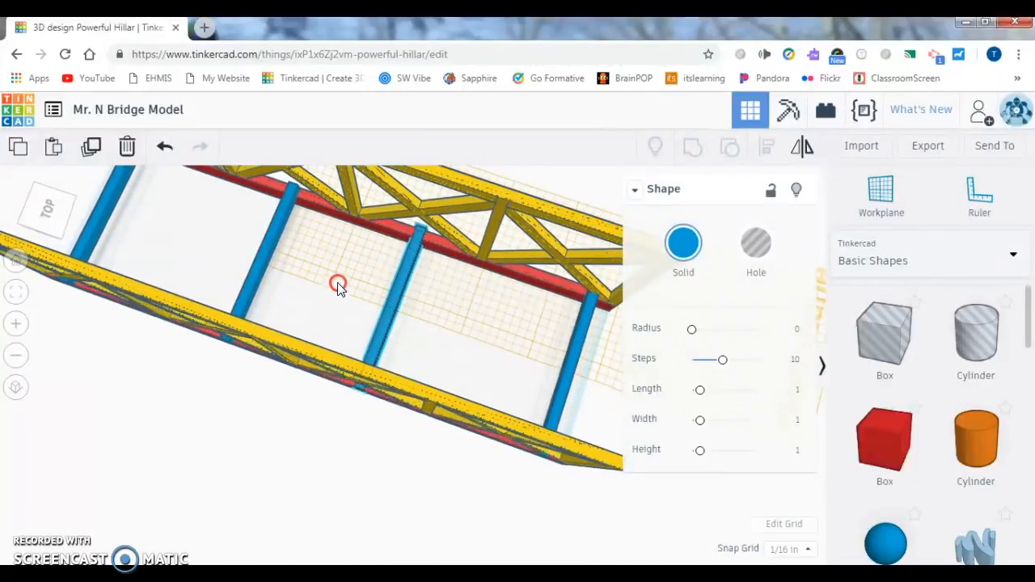
pyautogui.moveTo(338, 284); pyautogui.dragTo(405, 228)
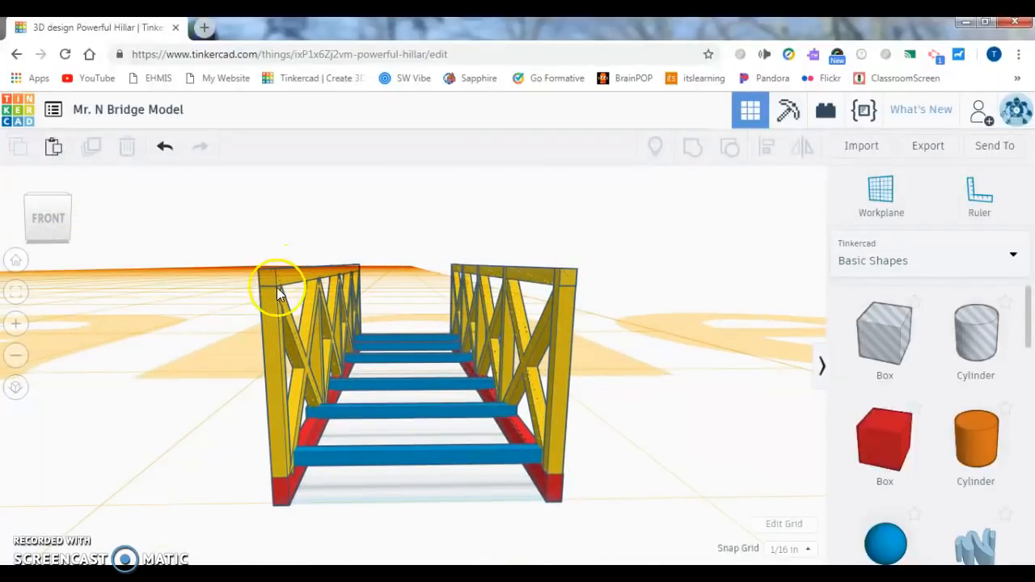
pyautogui.moveTo(279, 263)
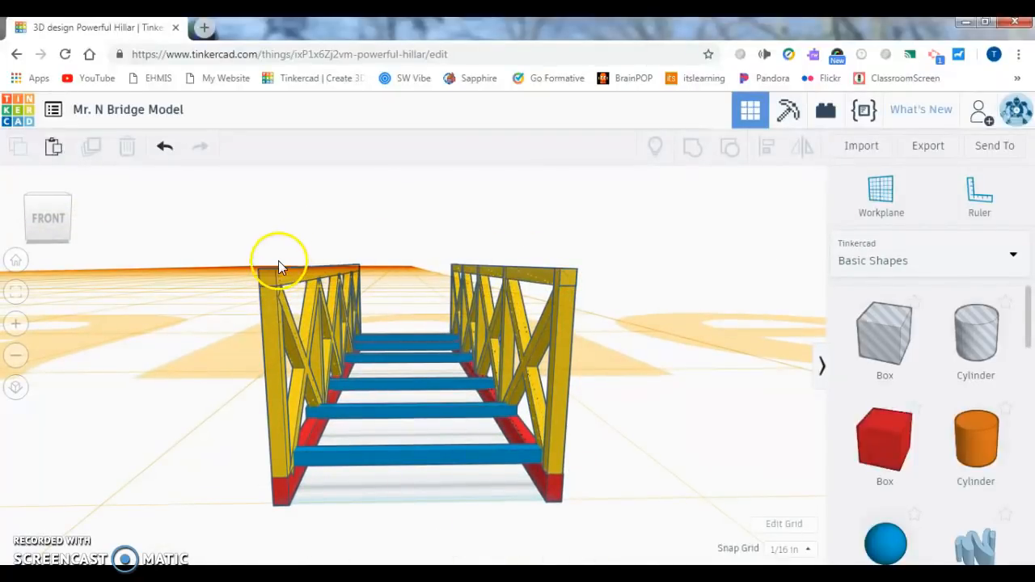